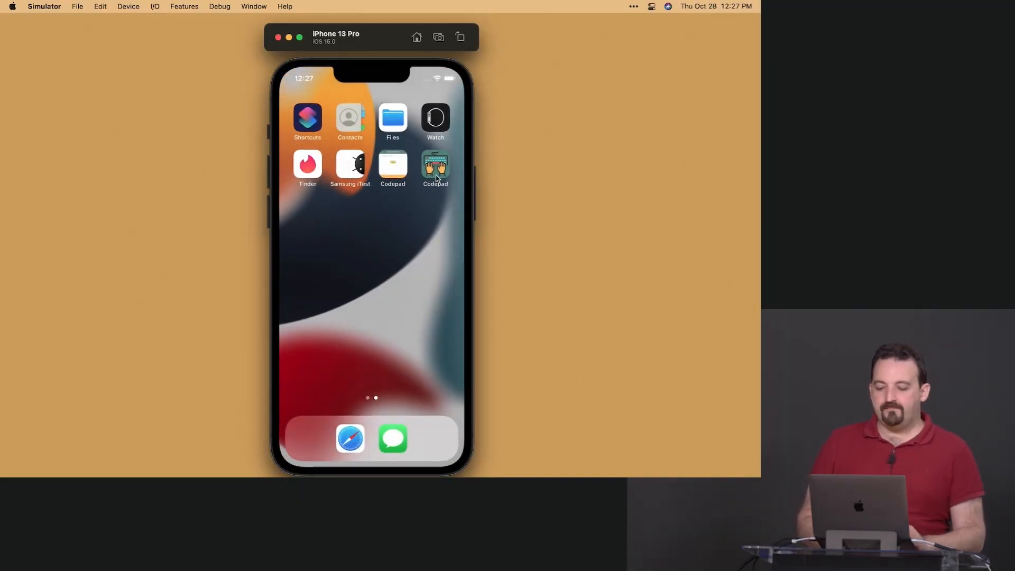
- Navigate the browser tab to music.youtube.com to load the YouTube Music home page
click(434, 164)
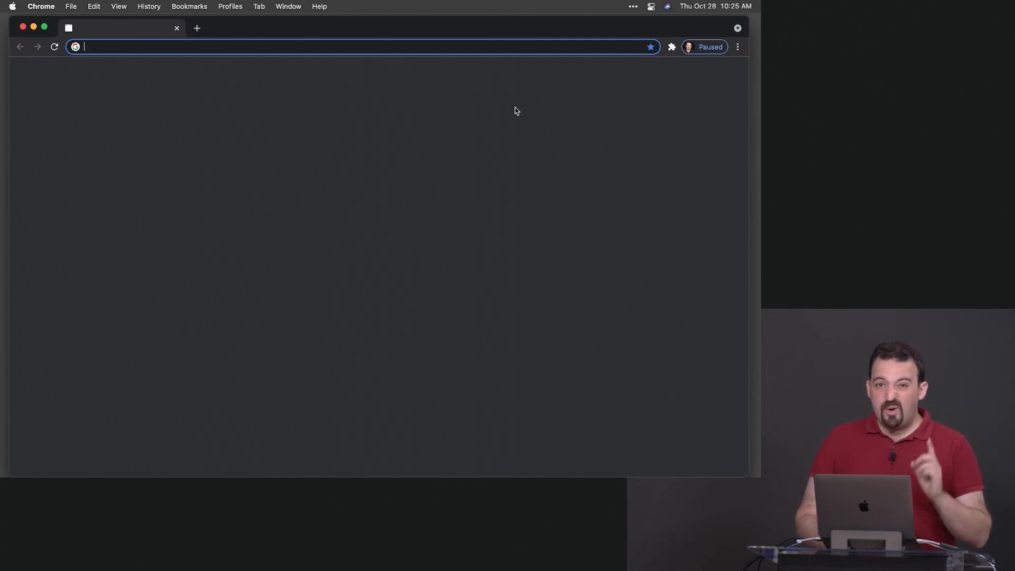
mouse_move(414, 119)
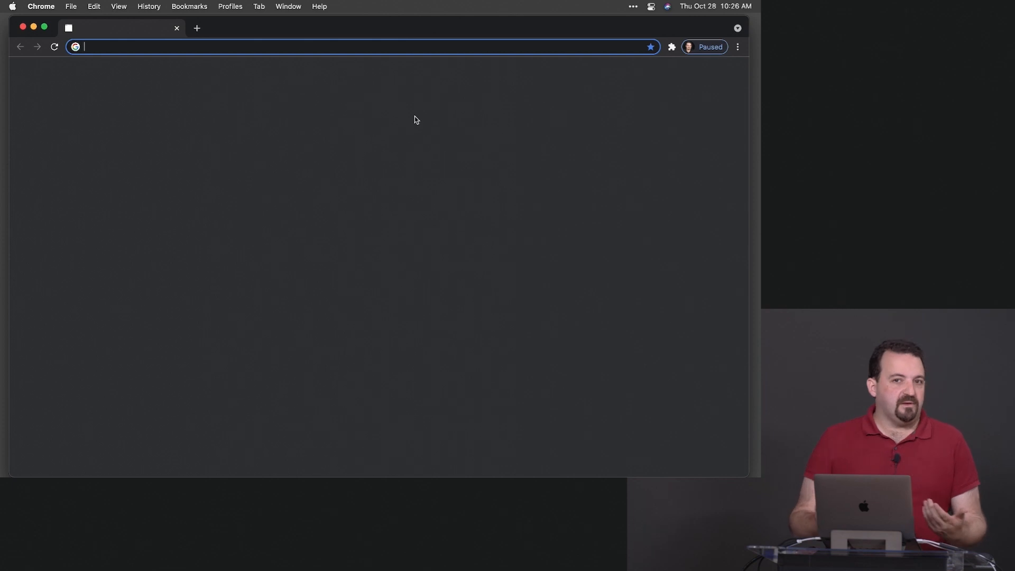
text(music.youtube.com)
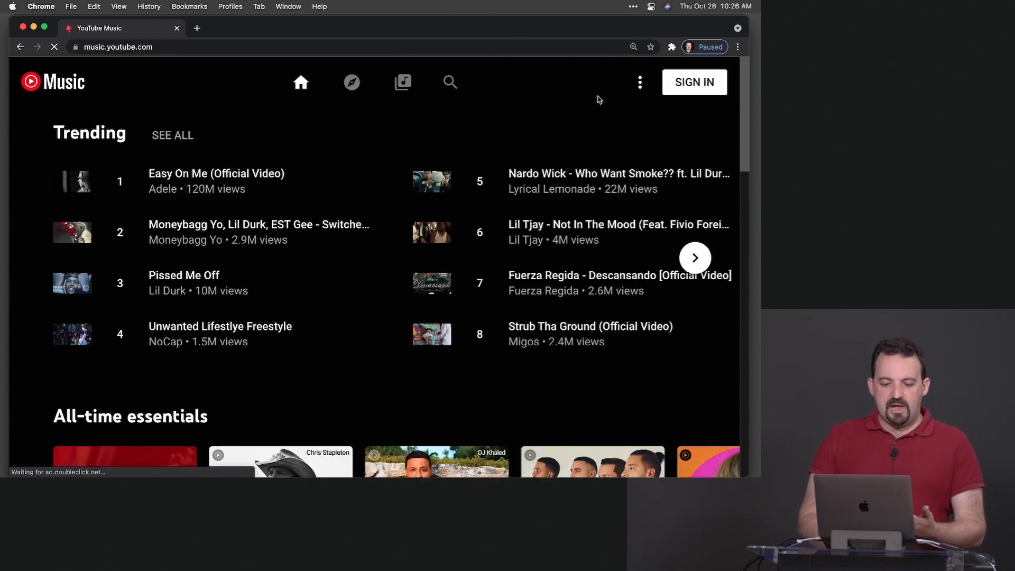
mouse_move(612, 97)
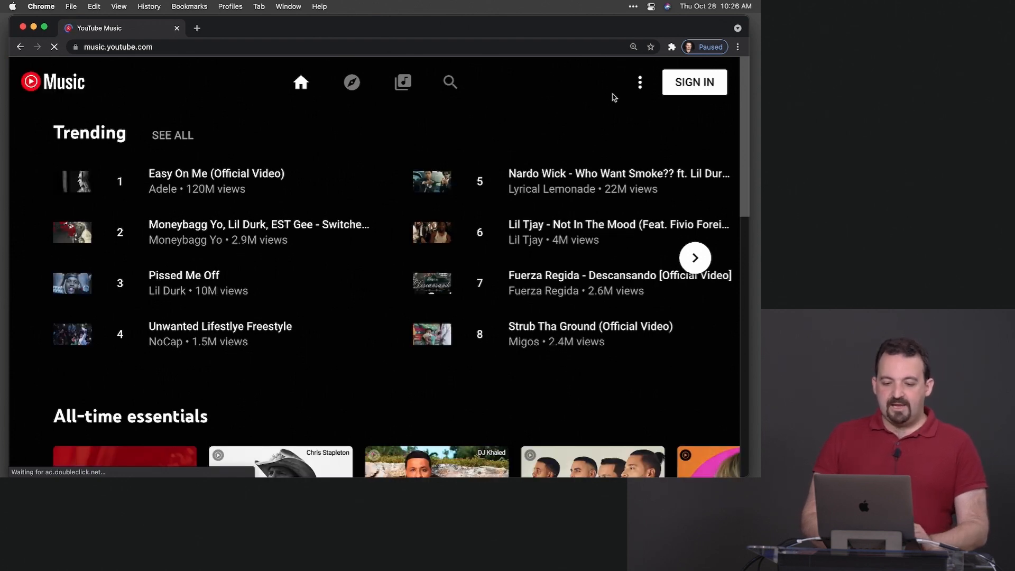
mouse_move(606, 72)
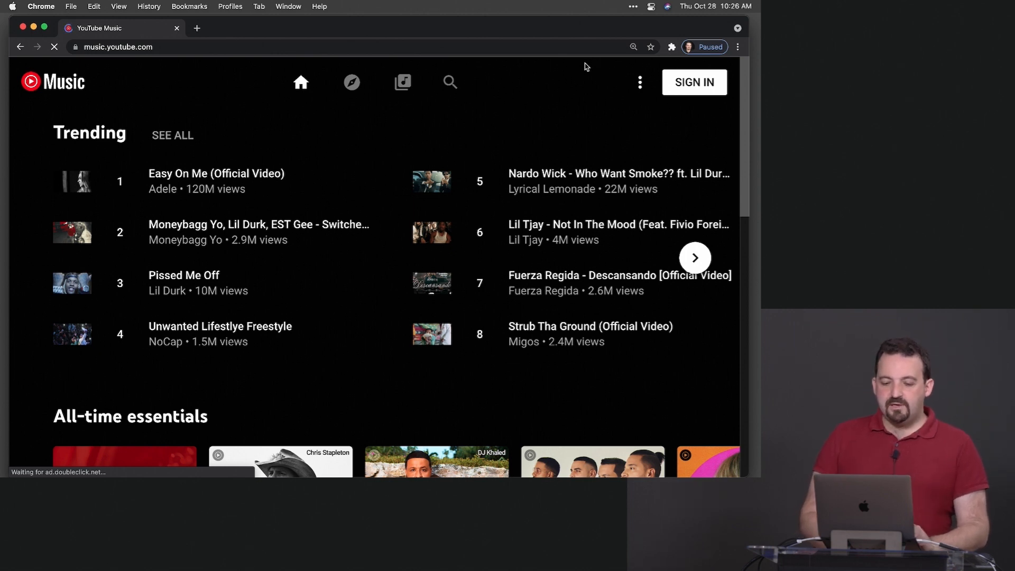
mouse_move(619, 70)
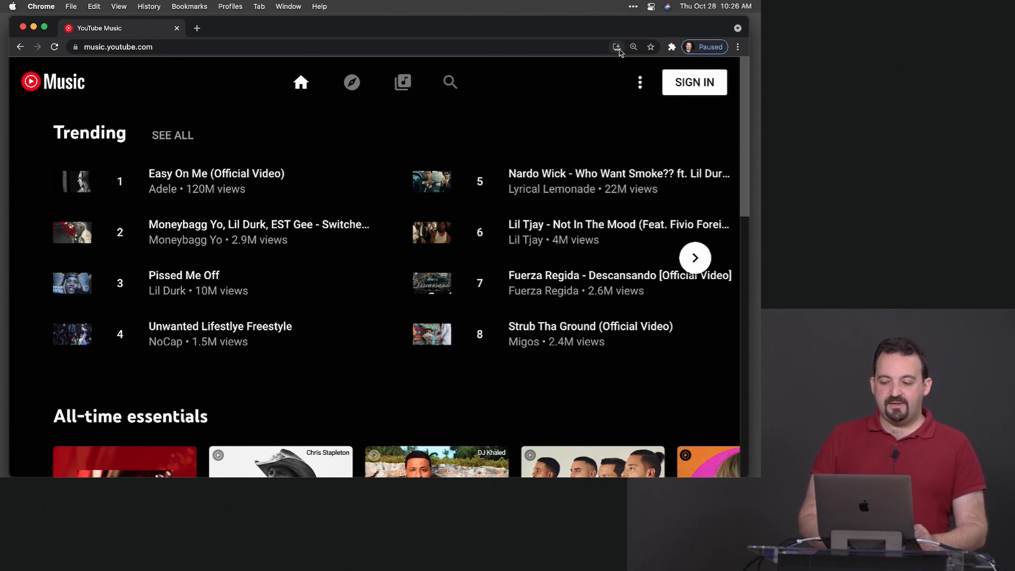
mouse_move(616, 47)
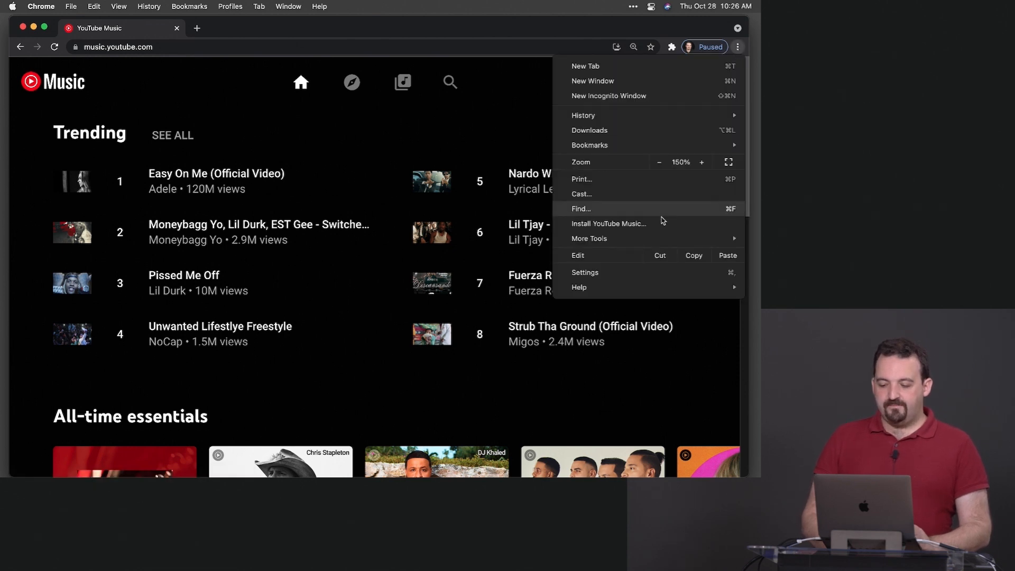
mouse_move(659, 231)
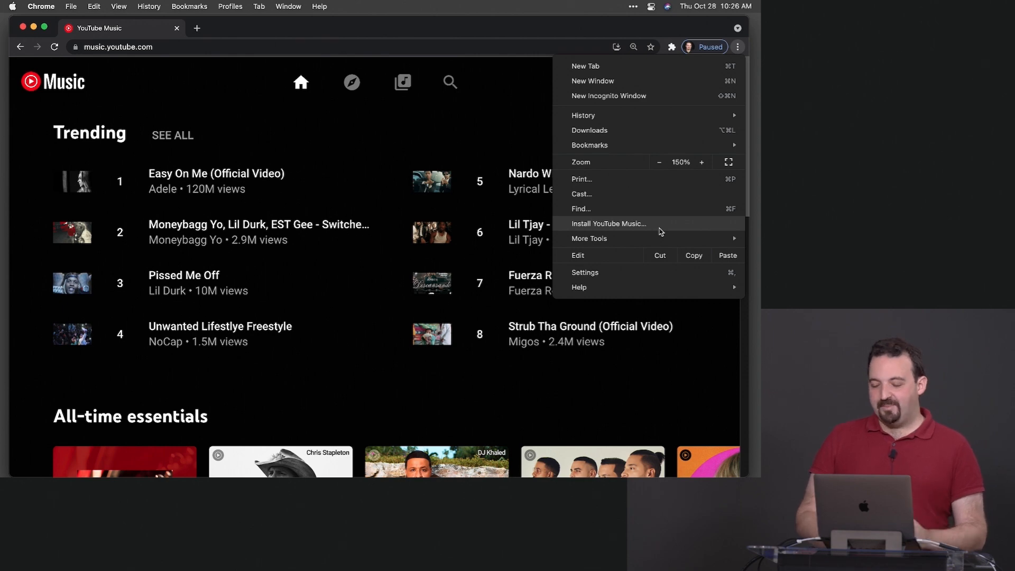
click(608, 223)
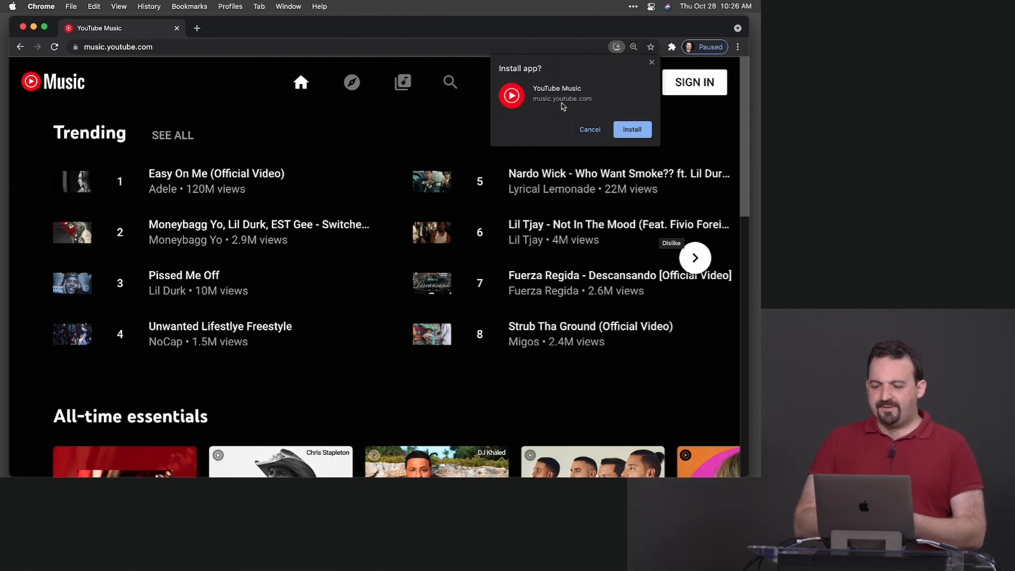
mouse_move(582, 117)
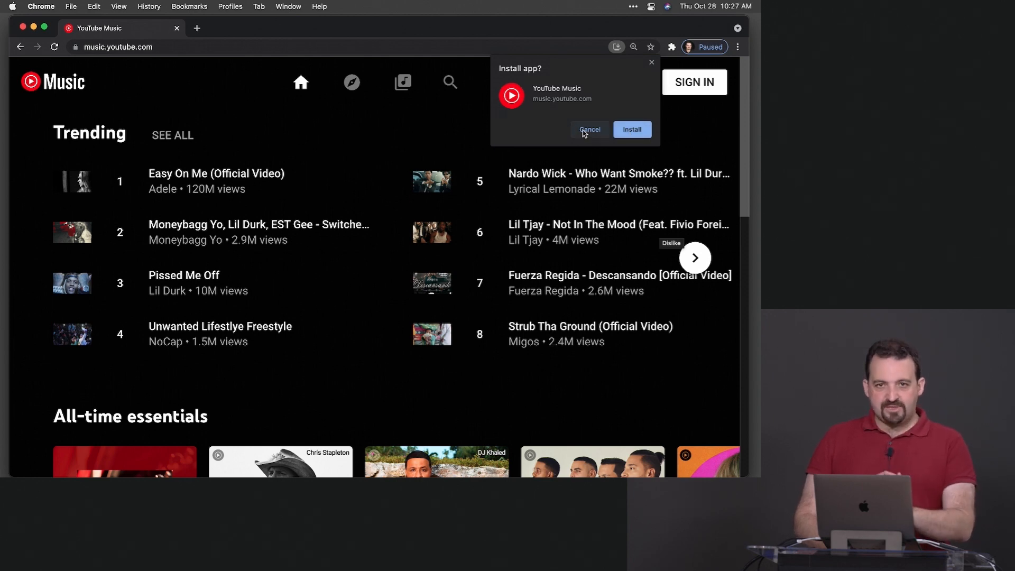
click(589, 129)
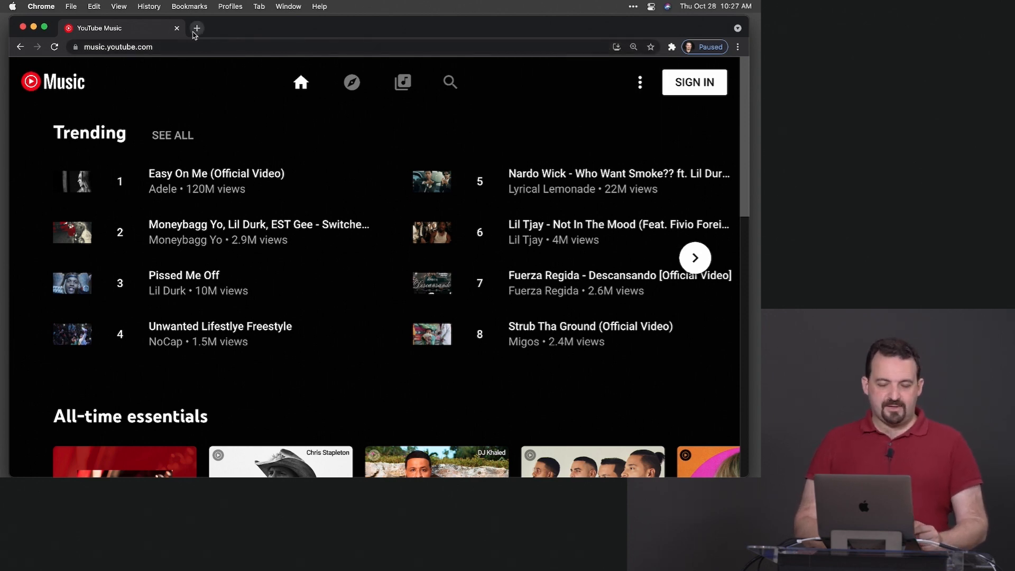
- Load squoosh.app in a second browser tab beside YouTube Music
click(197, 27)
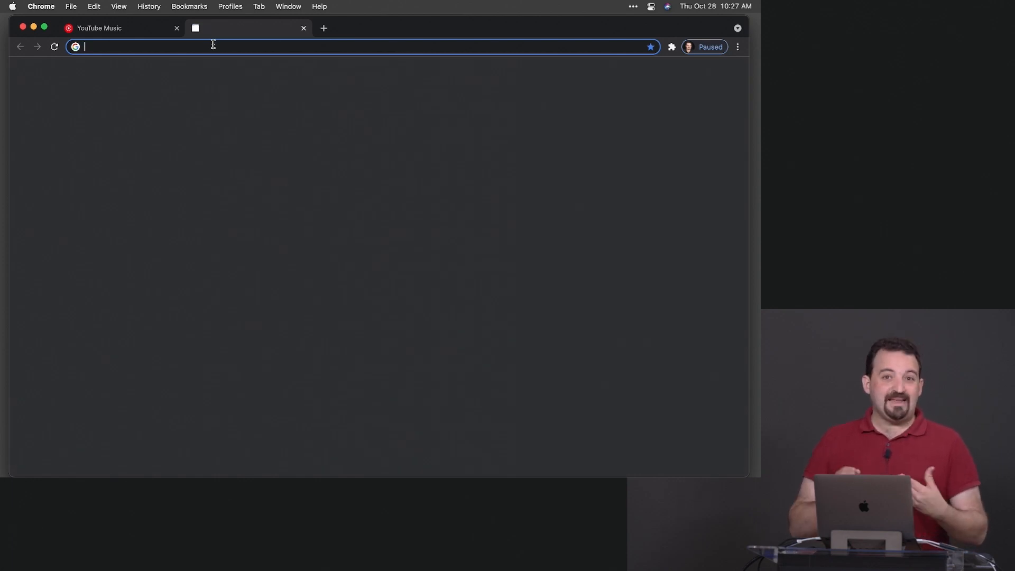
text(squoosh.app)
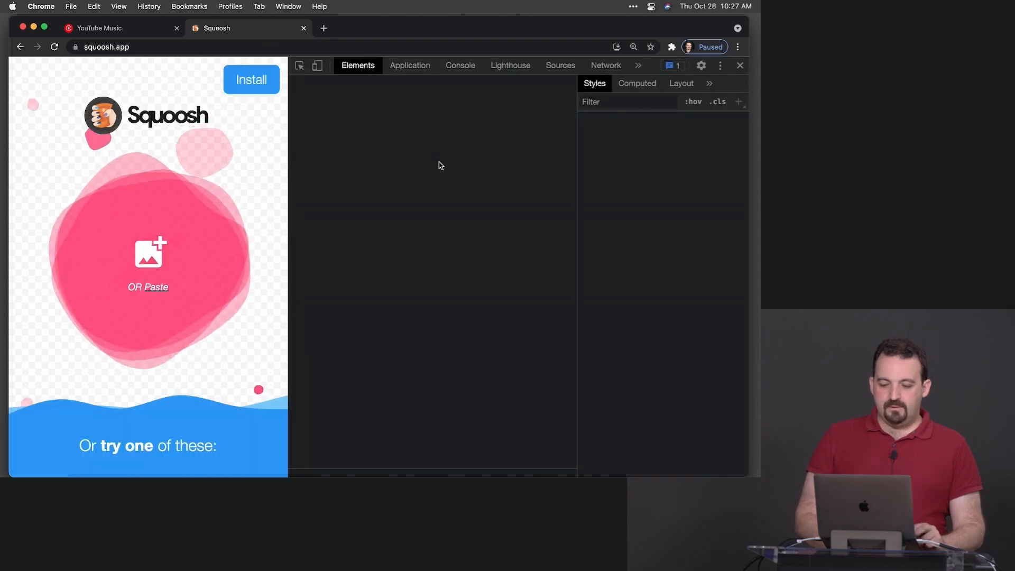
- Inspect Squoosh's install offer, then install Squoosh as a standalone app
click(251, 79)
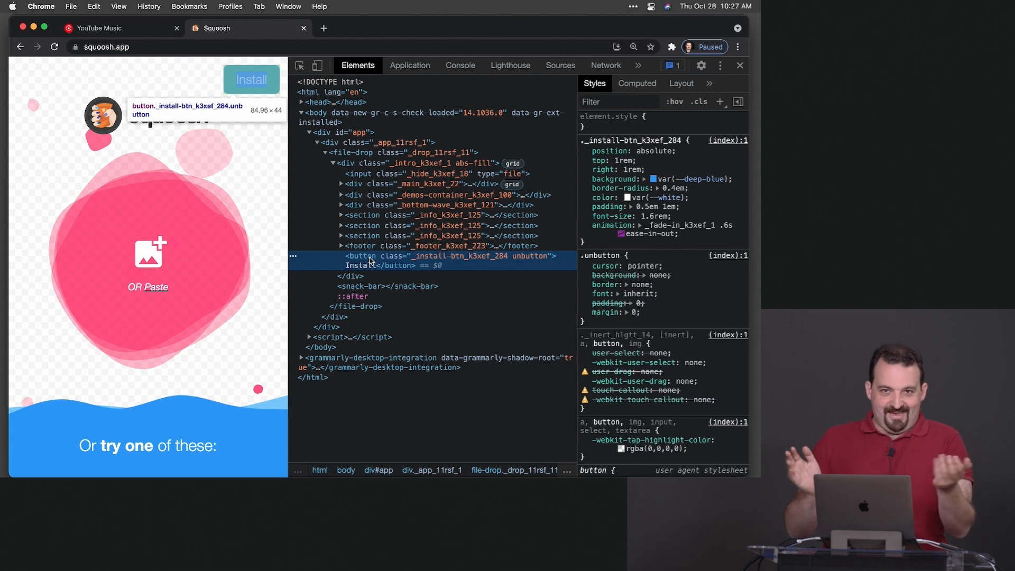
click(738, 65)
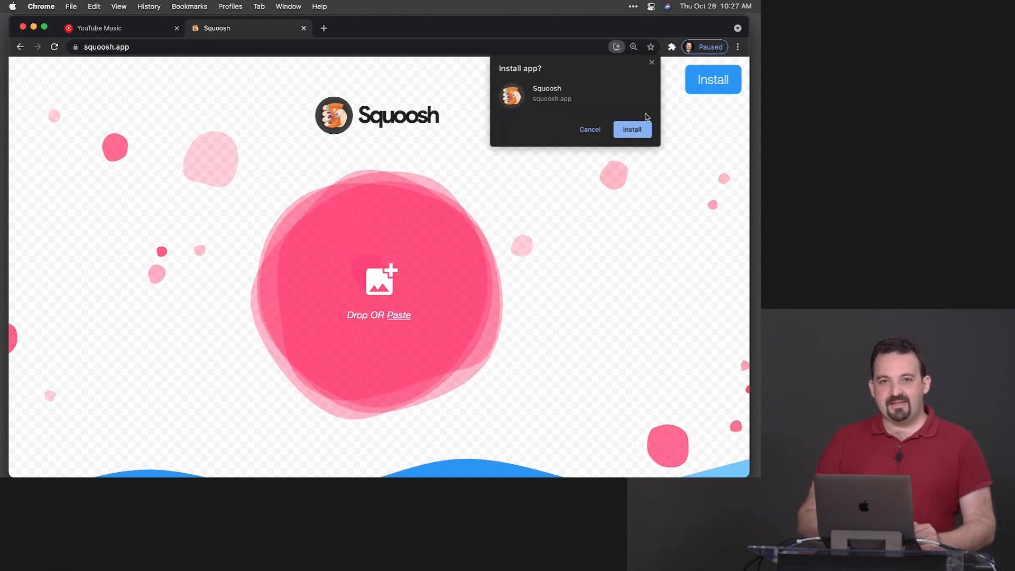
click(588, 129)
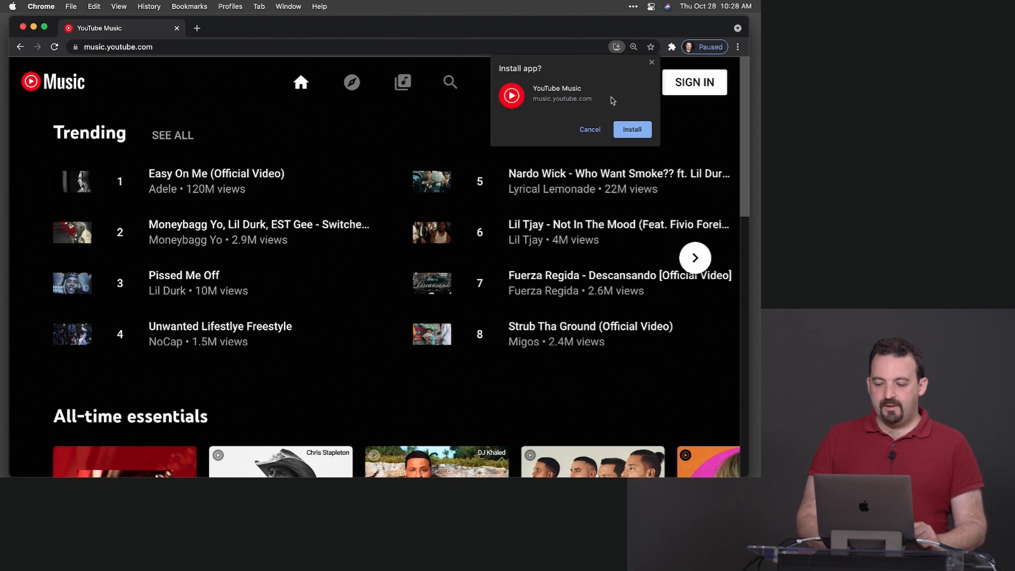
- Install YouTube Music as its own standalone app window
click(631, 129)
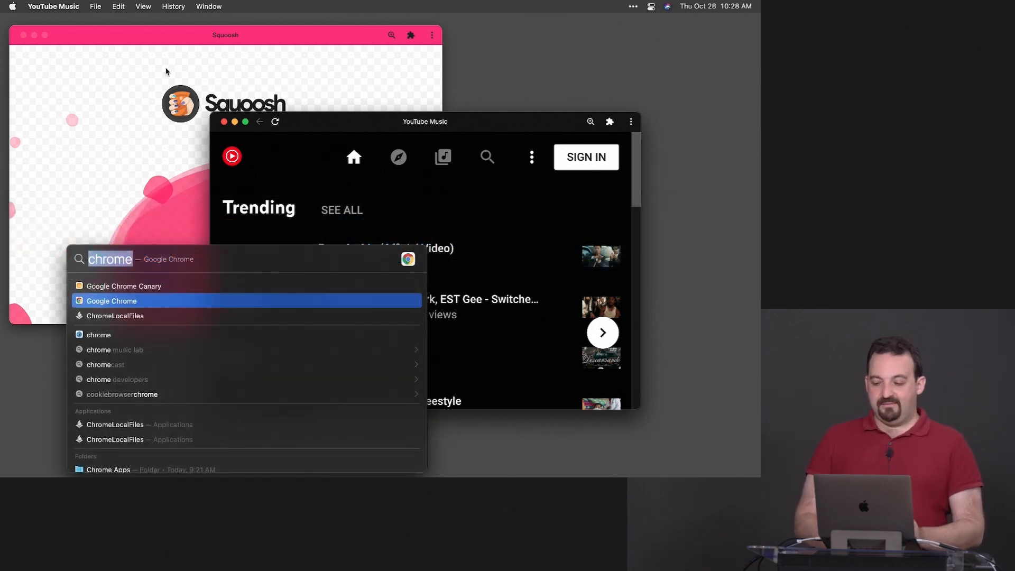
- Launch Squoosh via Spotlight and nudge its window down and to the right
text(squoosh)
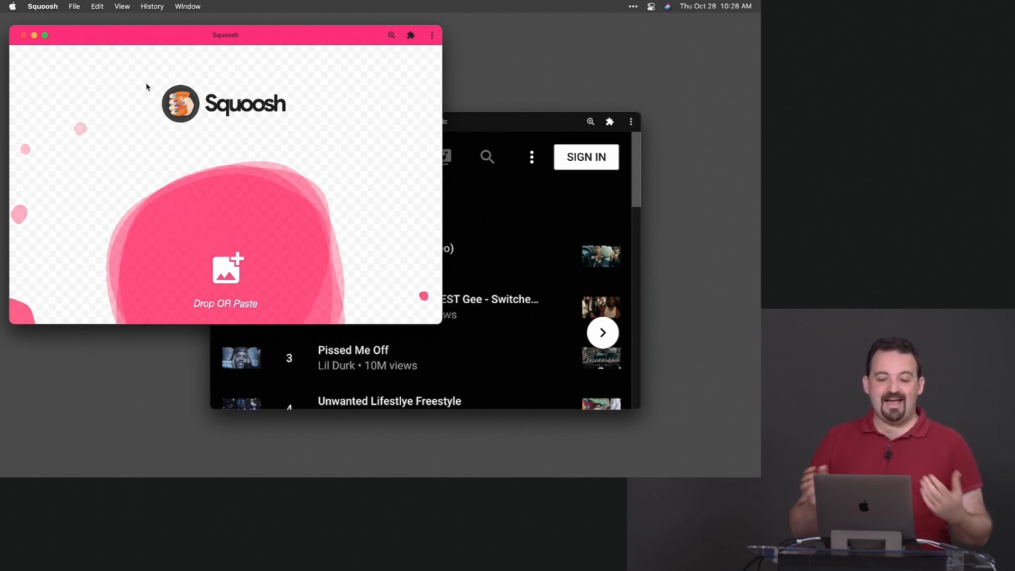
drag(224, 34, 240, 47)
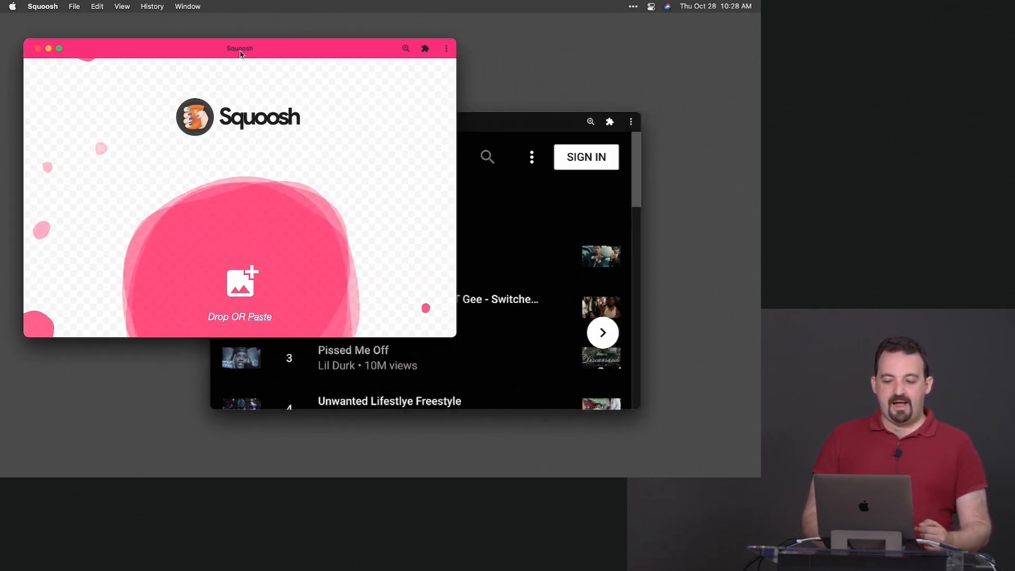
drag(240, 48, 254, 48)
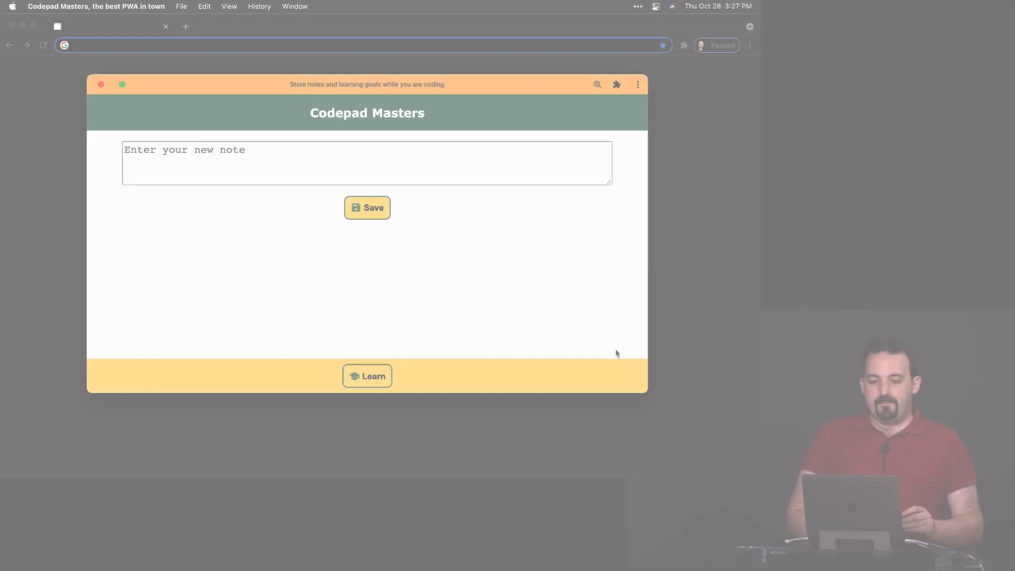
click(367, 162)
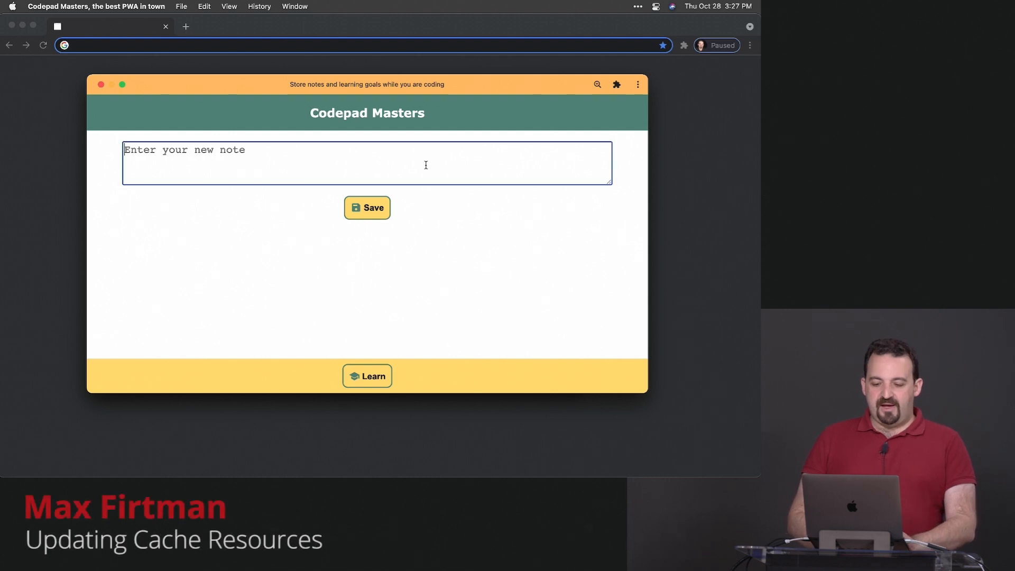
text(Some note)
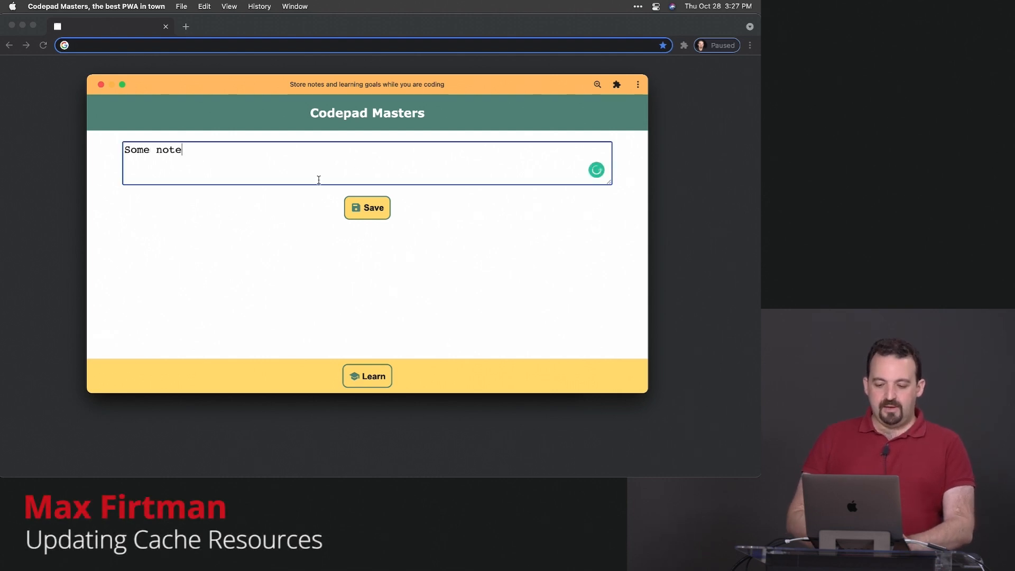
click(367, 208)
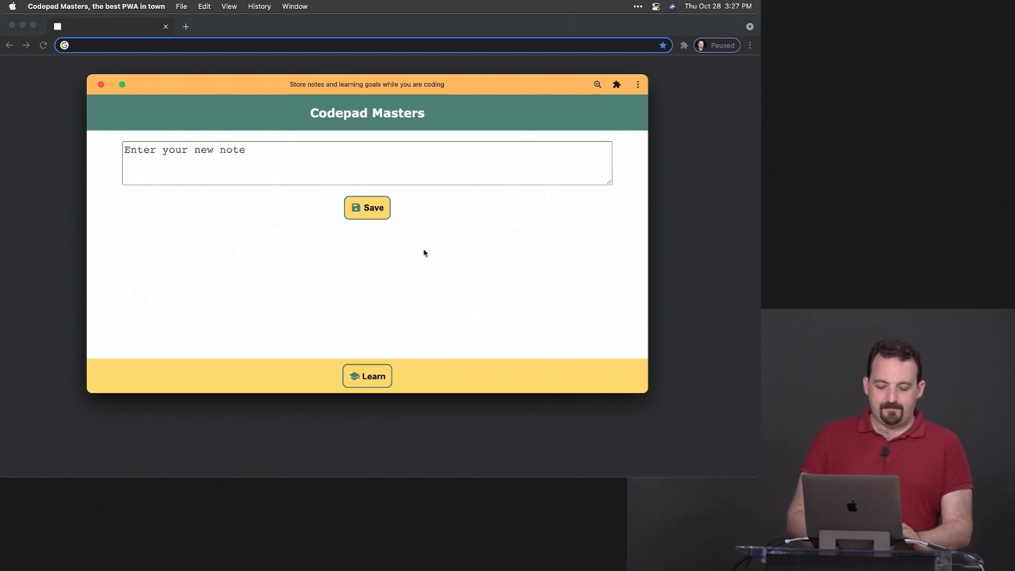
click(273, 238)
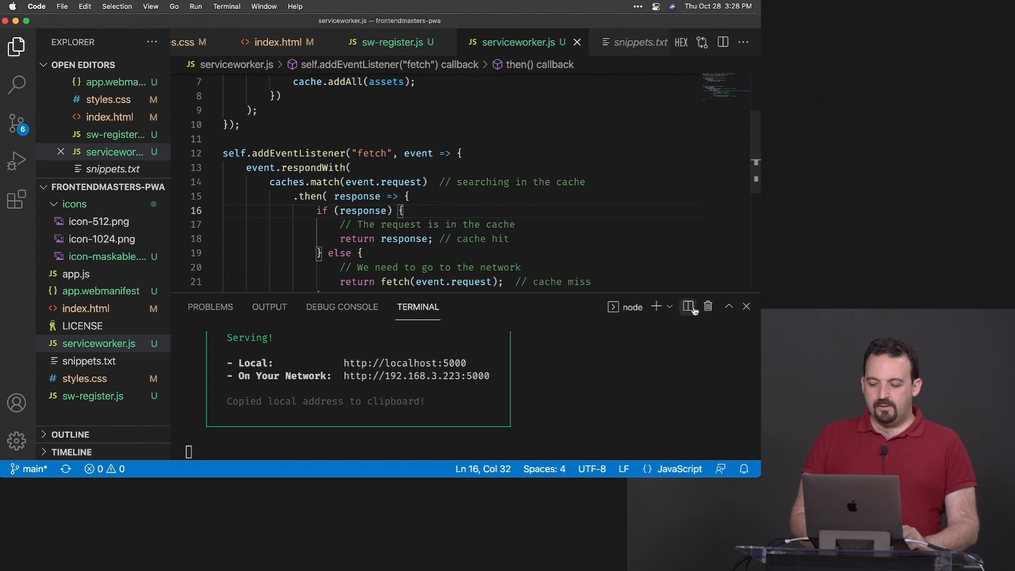
- Hide the terminal panel and bring serviceworker.js into the editor
click(745, 307)
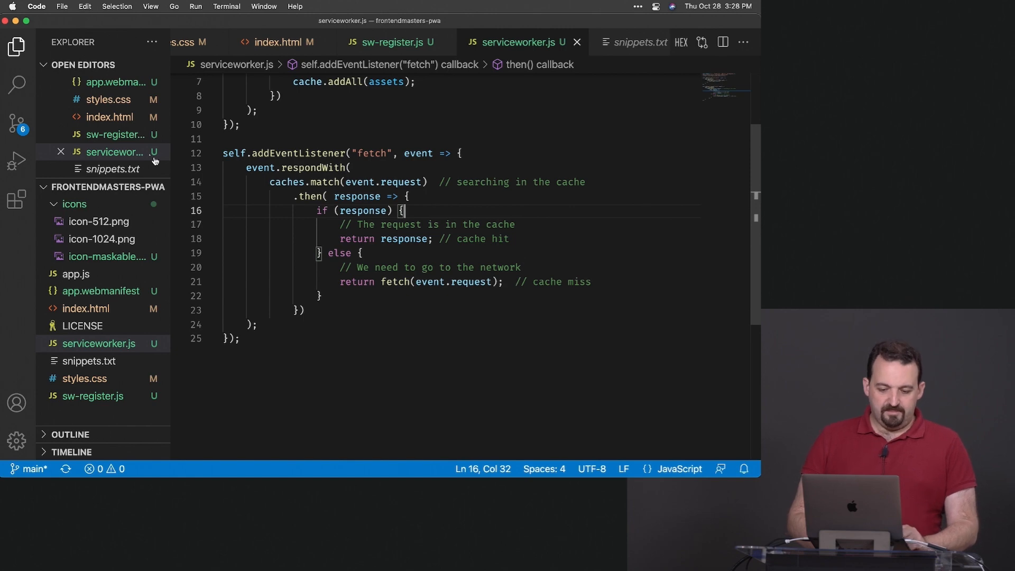
click(76, 274)
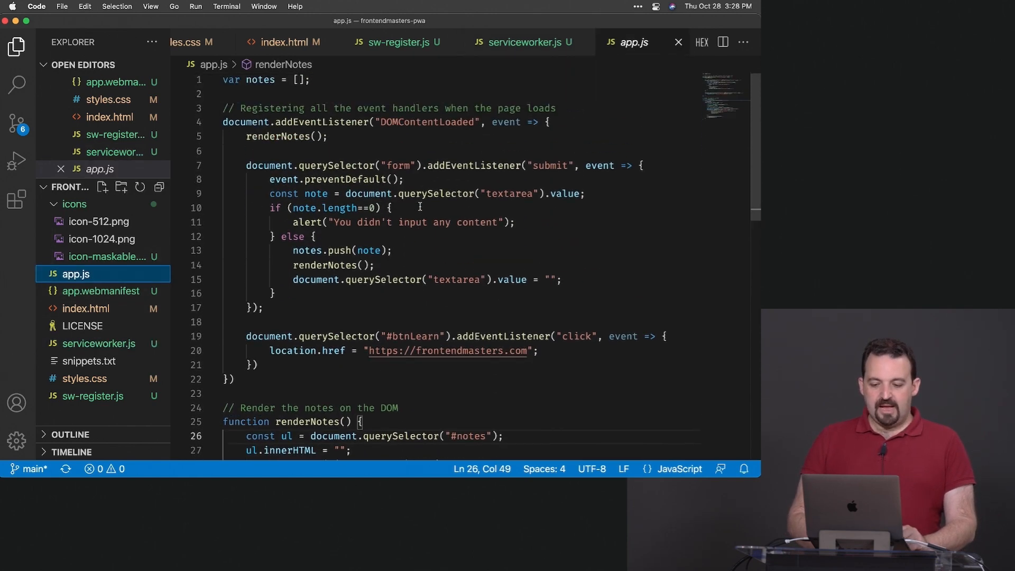
- Call save() after renderNotes() in the submit and delete handlers of app.js
scroll(down, 3)
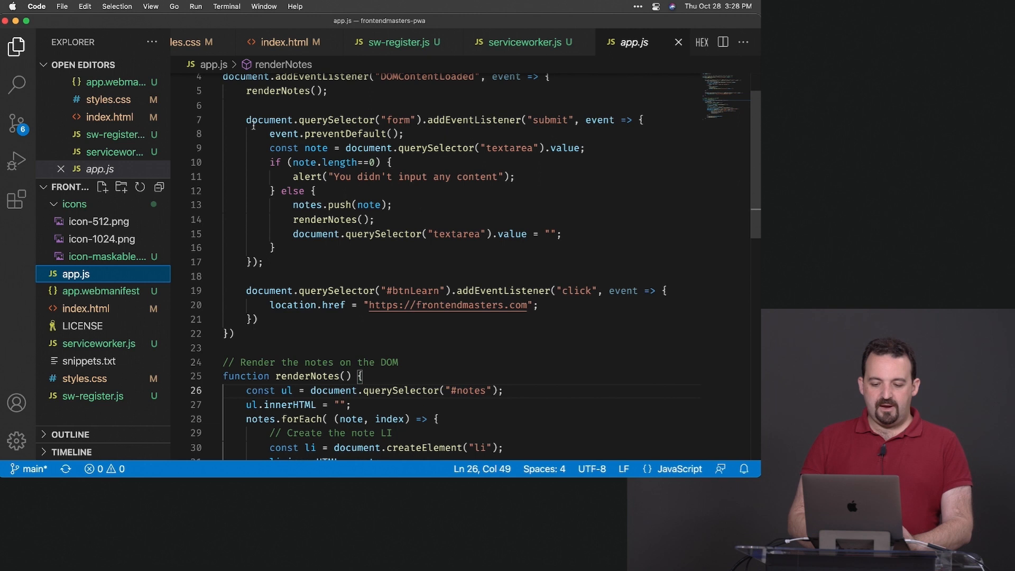
drag(269, 133, 271, 247)
text(save())
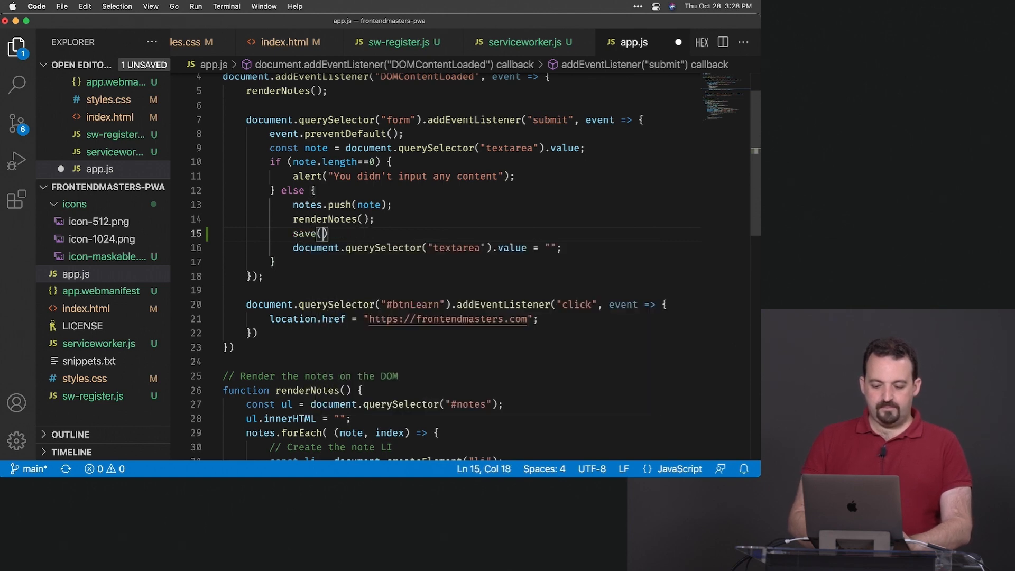
scroll(down, 3)
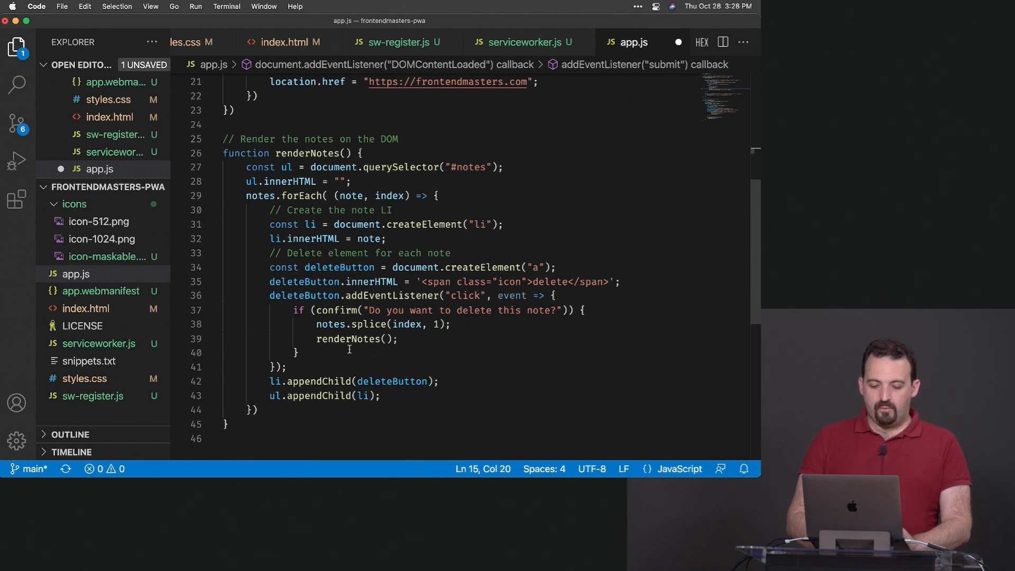
text(save();)
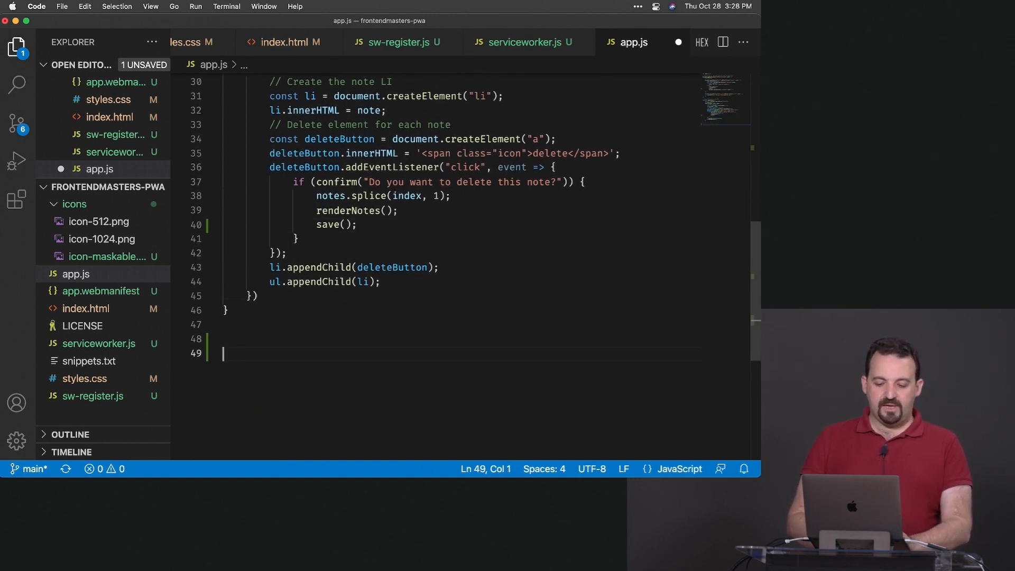
- Write function save() storing JSON.stringify(notes) in localStorage under the key "notes"
text(function sa)
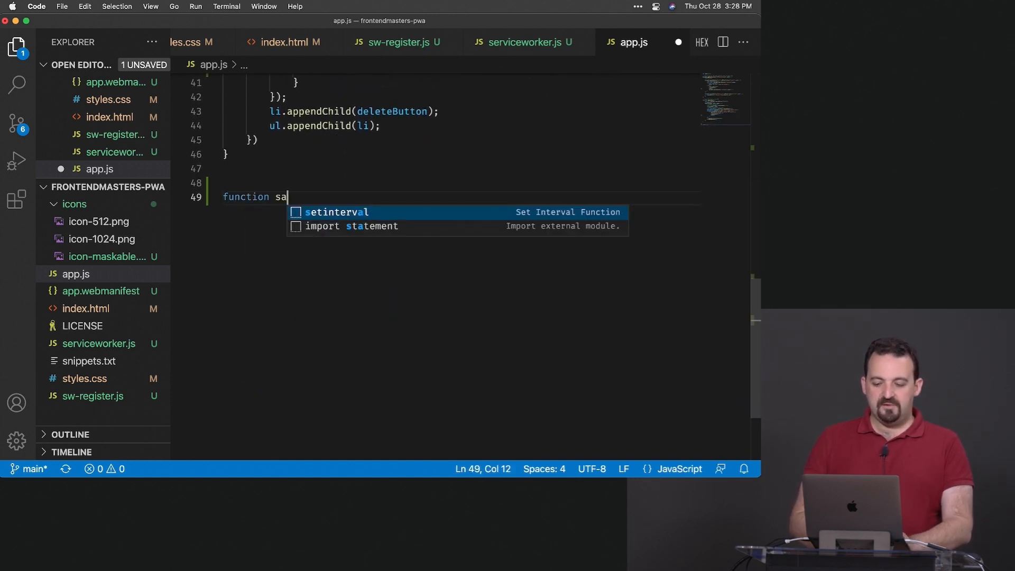
text(ve() {)
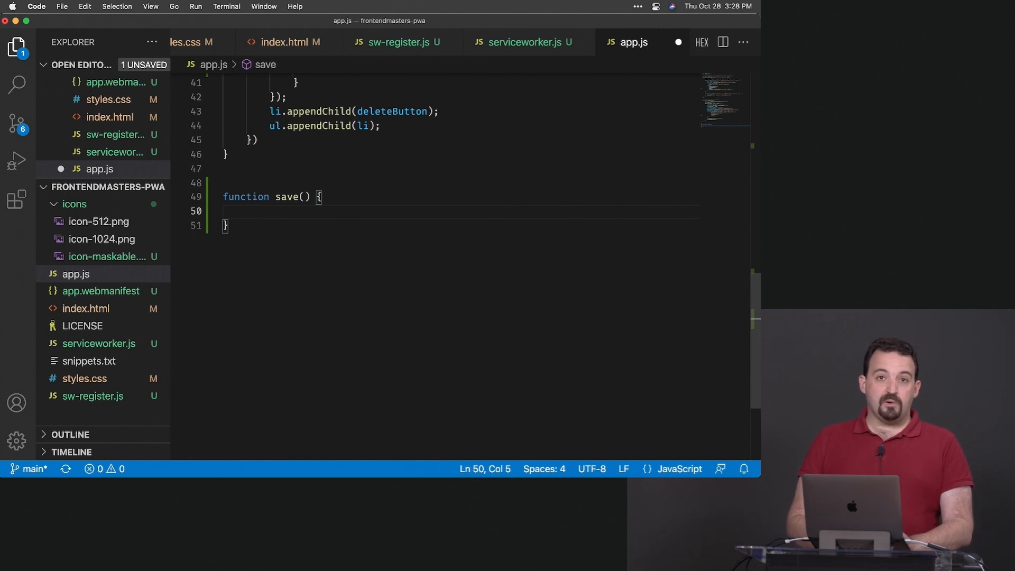
text(localStorage.)
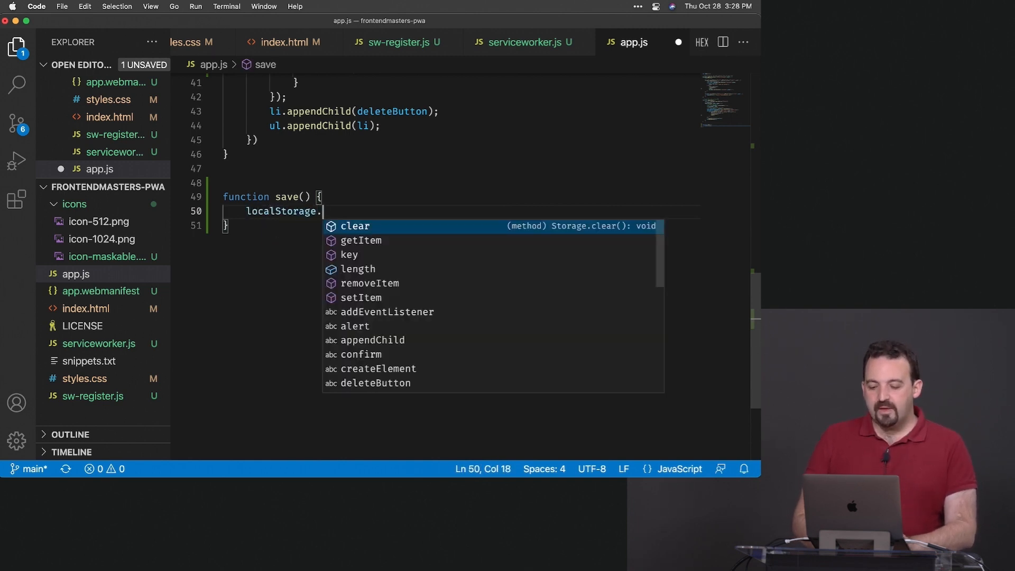
text(setItem)
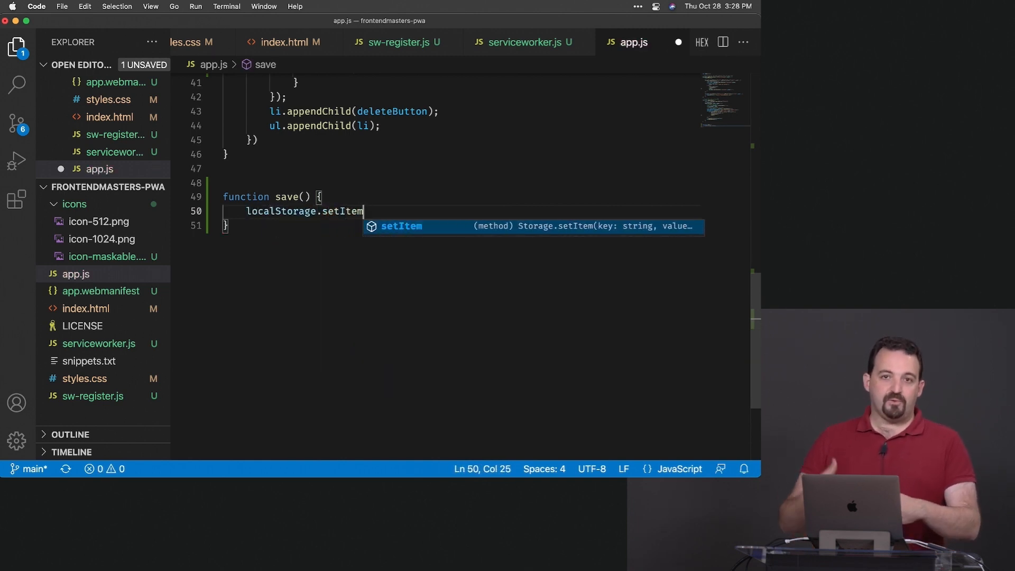
text((""))
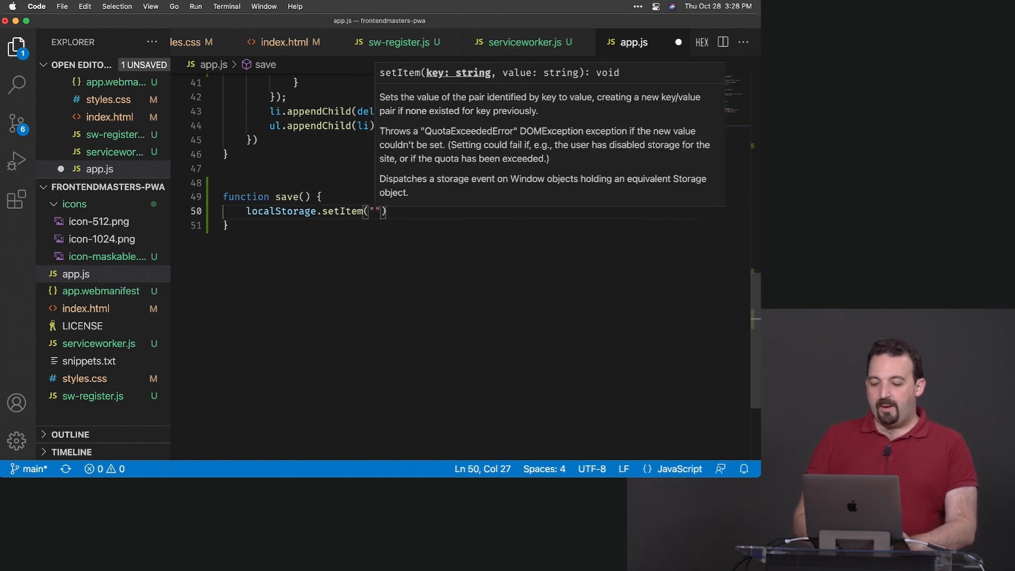
text(notes)
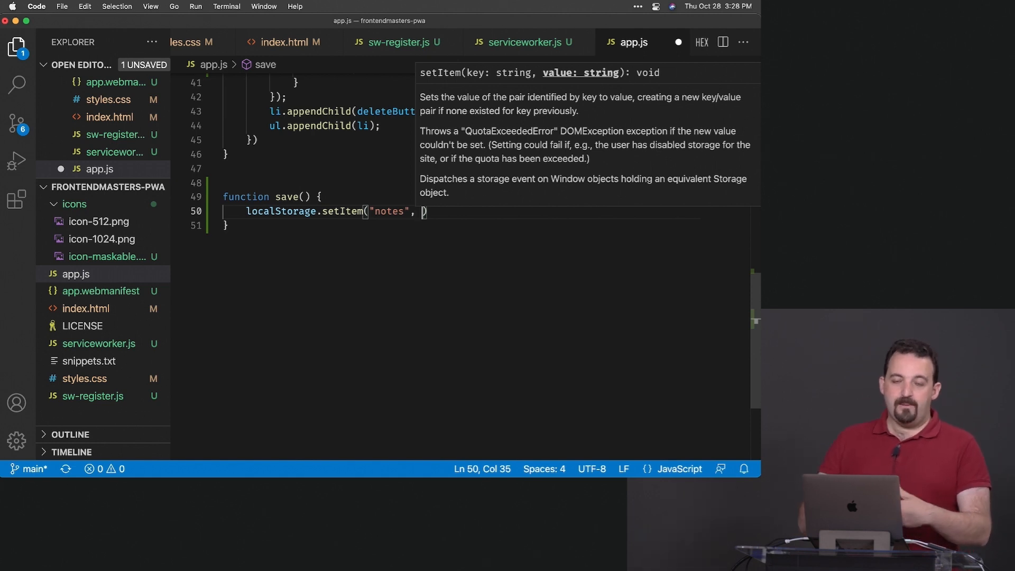
text(JSON.stringify(notes)
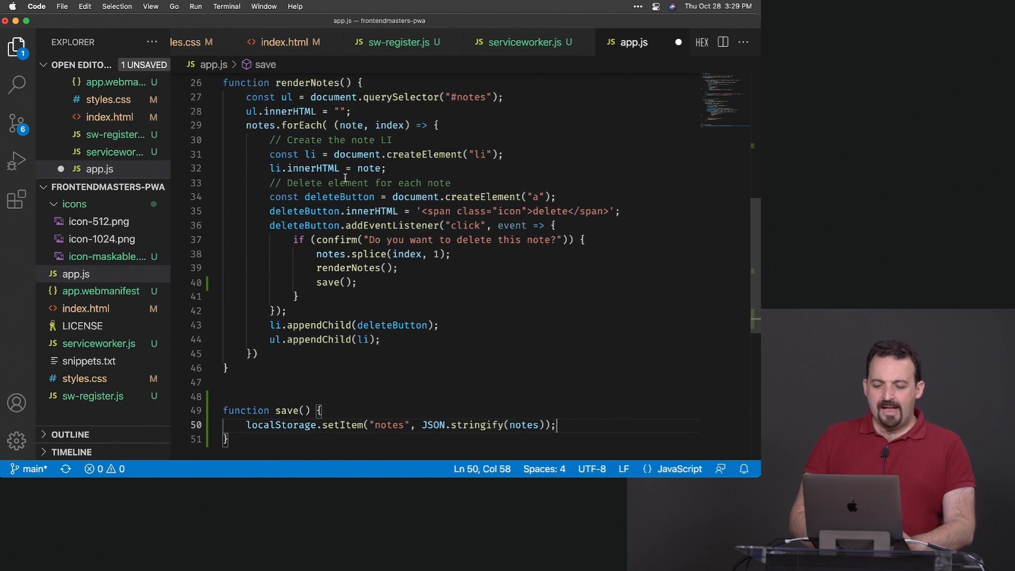
- In the DOMContentLoaded handler, begin if (localStorage.getItem("notes")) { notes = ..
double_click(426, 122)
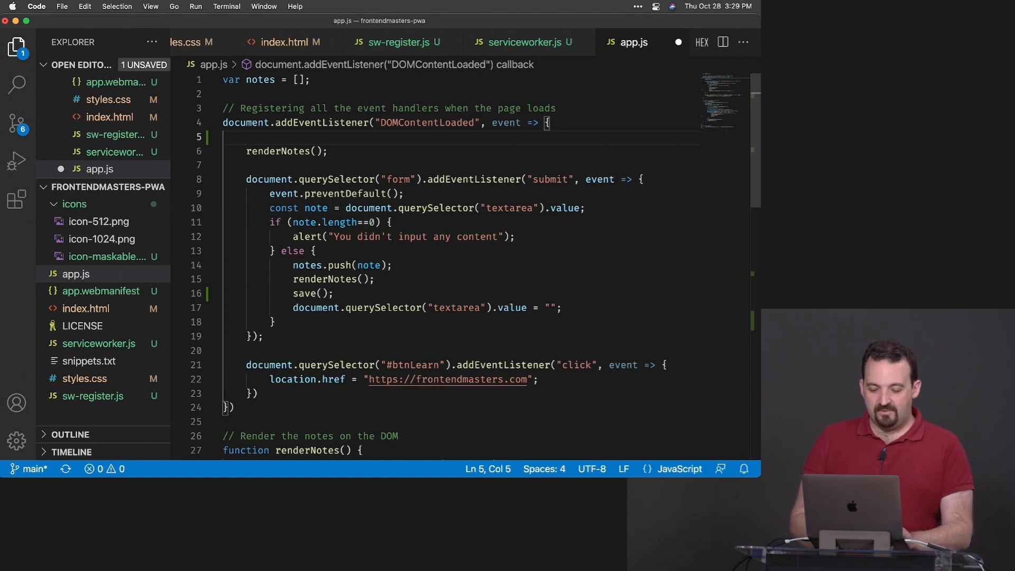
text(if ()
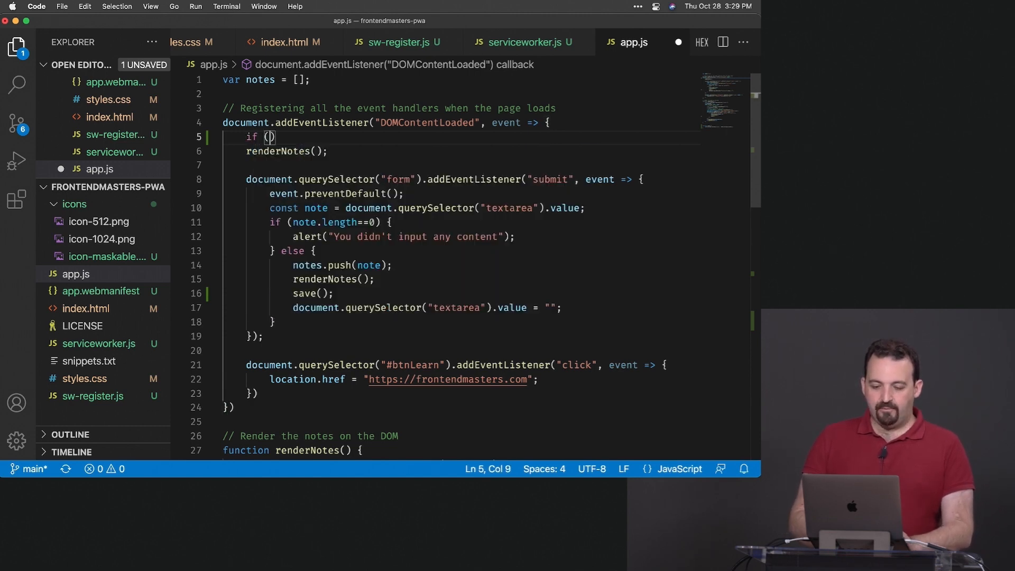
text(localStorage)
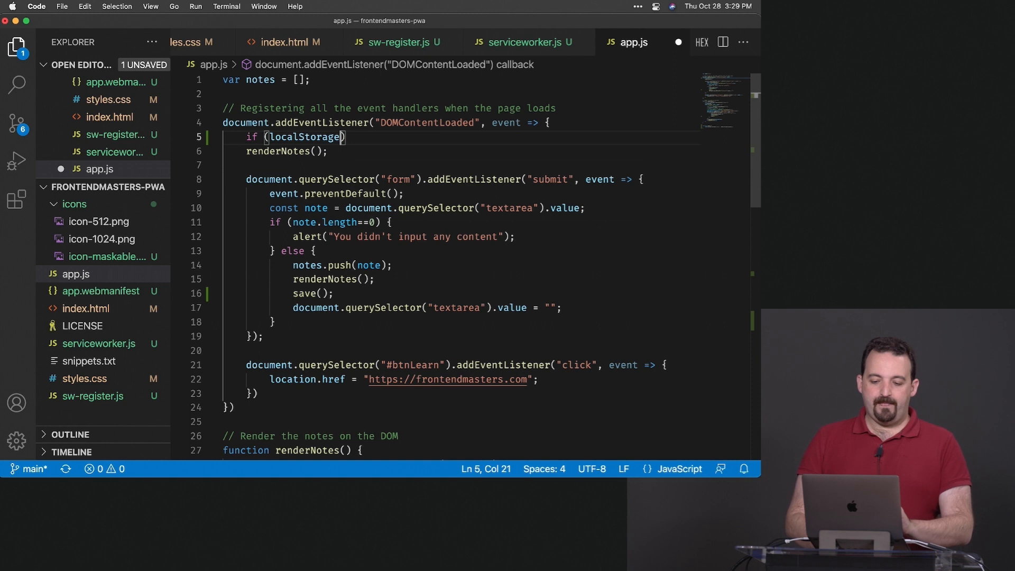
text(.getIte)
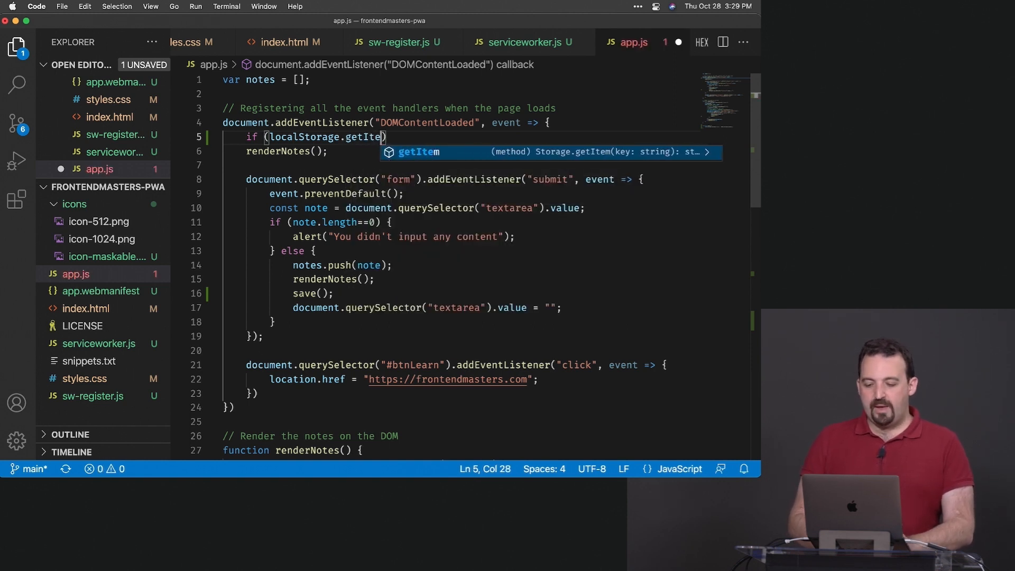
text("notes")
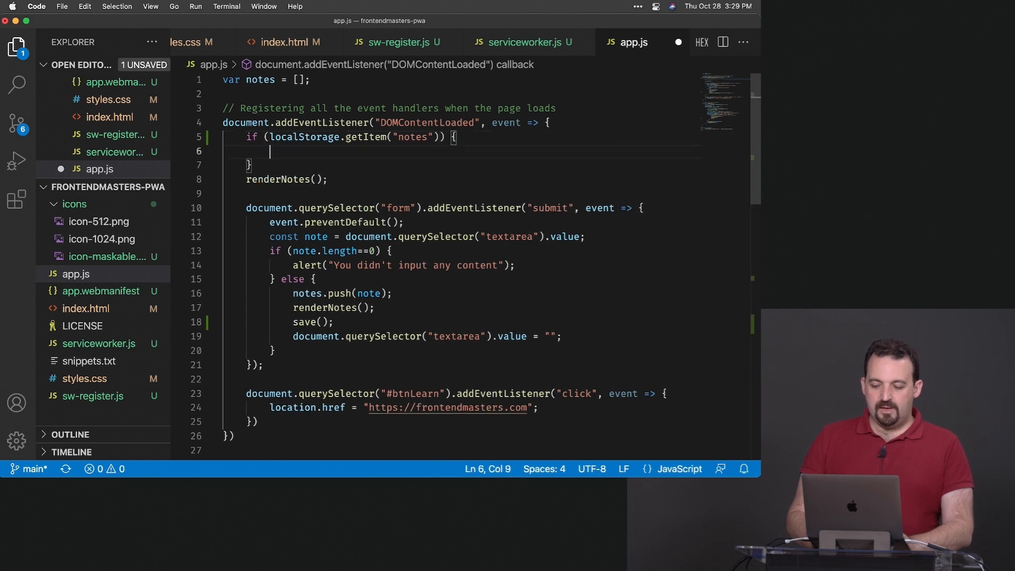
text(notes =)
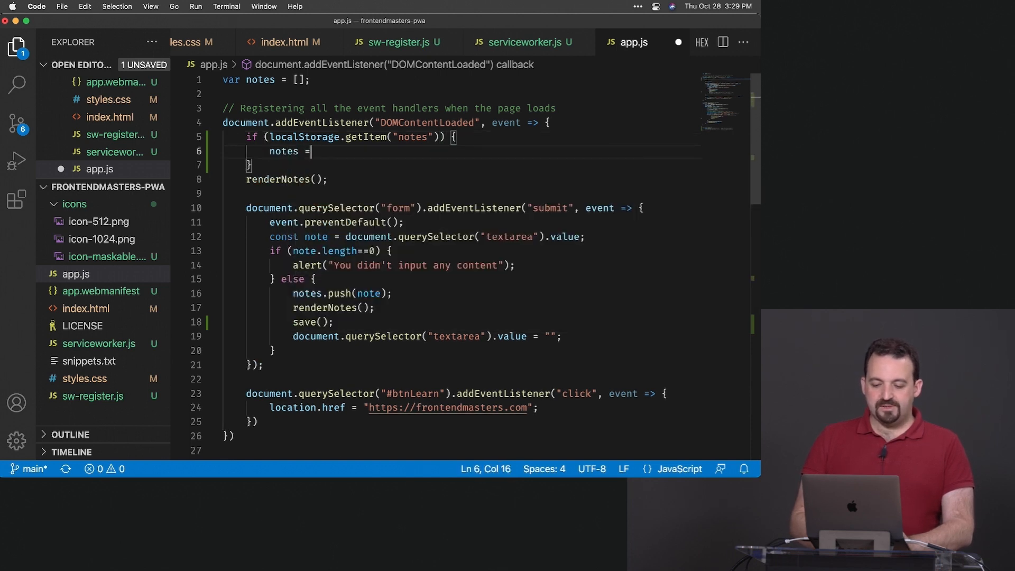
- Complete the assignment as JSON.parse(localStorage.getItem("notes")); after checking the notes declaration
double_click(260, 79)
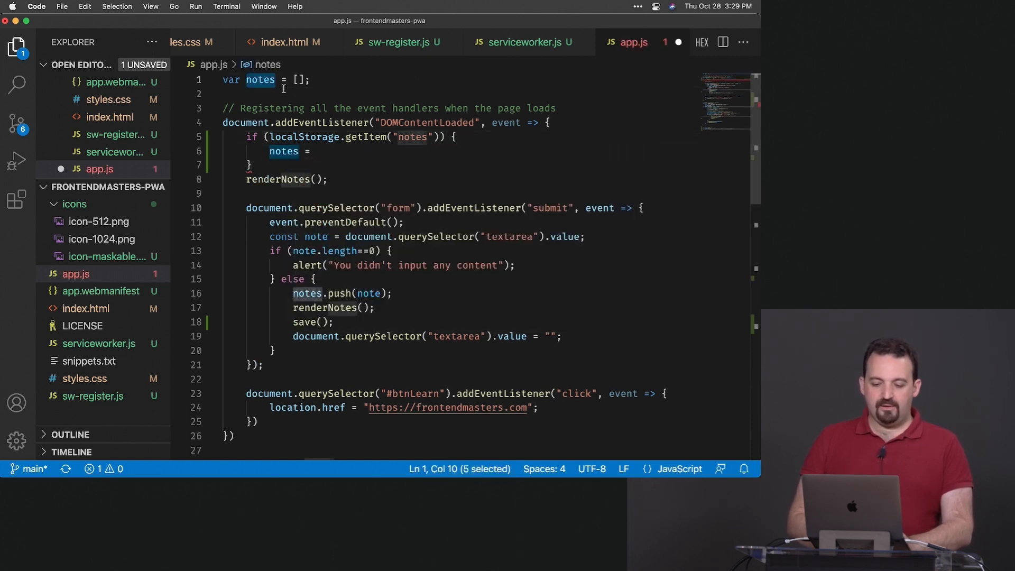
text(JSON)
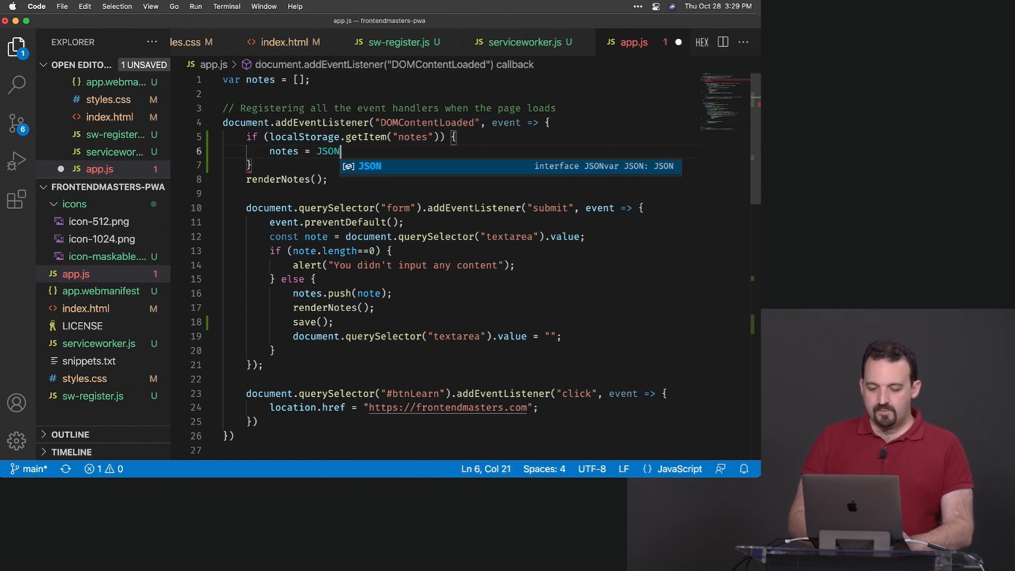
text(.parse()
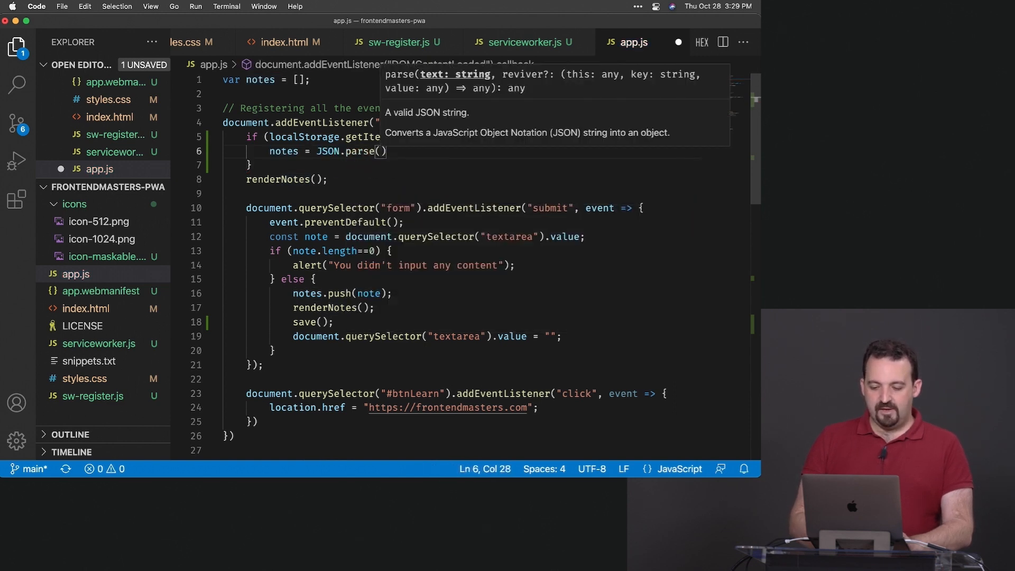
text(localStorage.getItem)
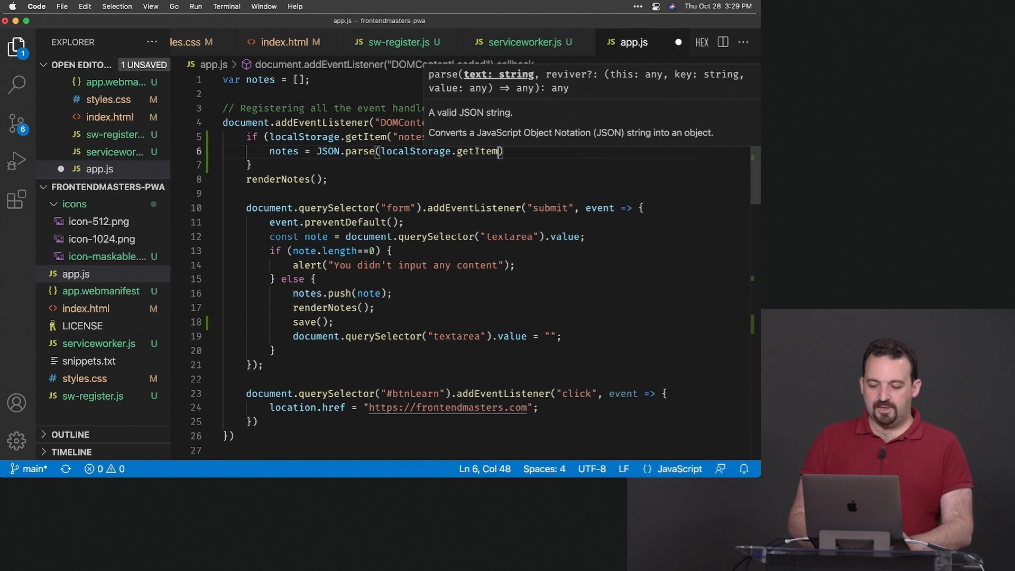
text("notes")
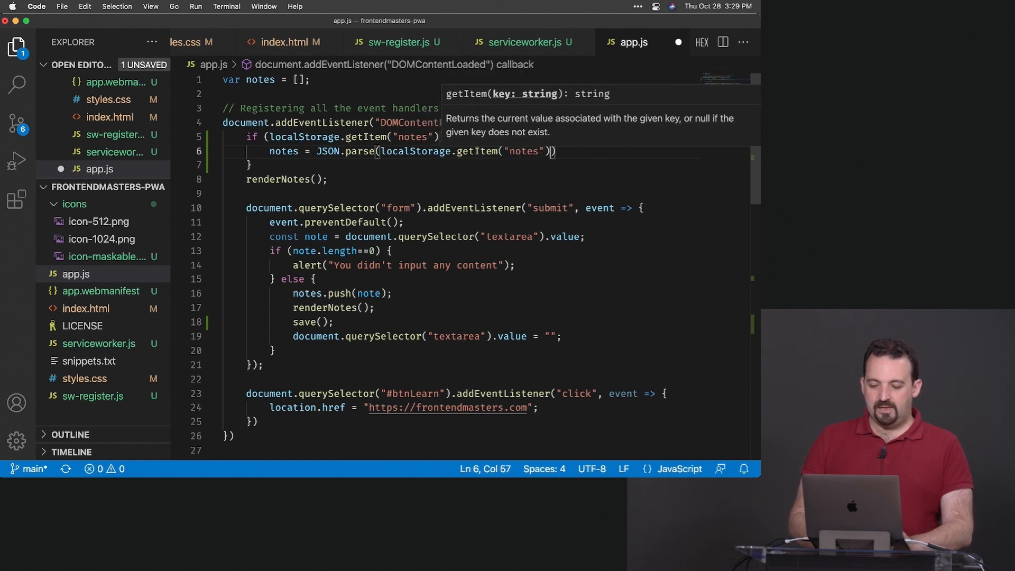
text(;)
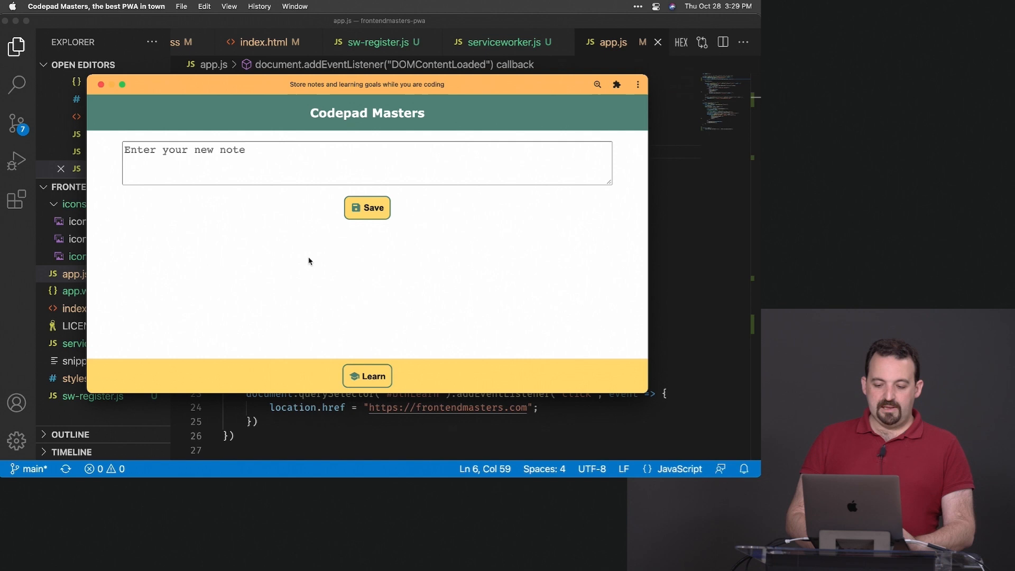
- Focus the Codepad Masters app and its empty note textarea to test it
click(253, 169)
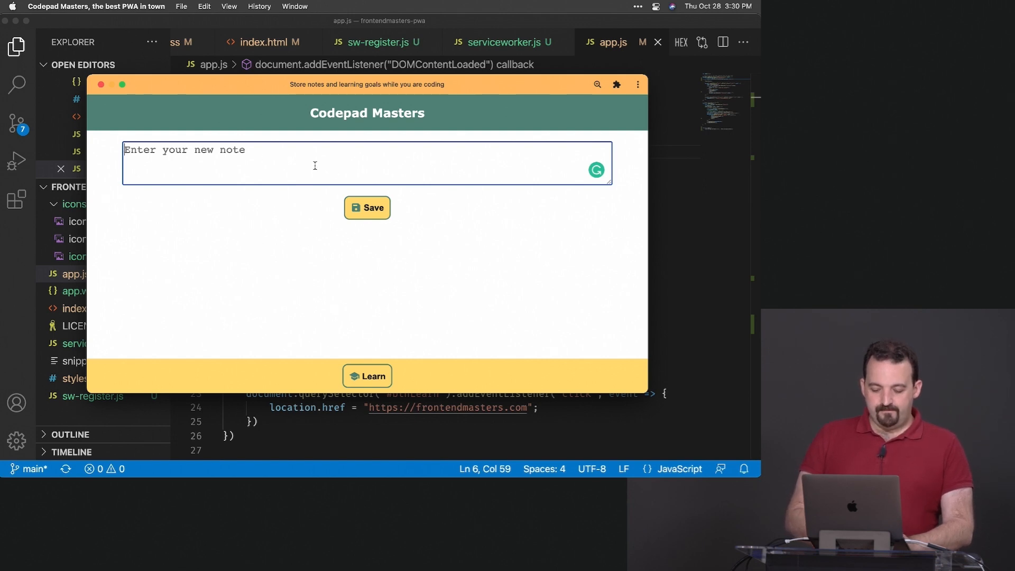
click(367, 209)
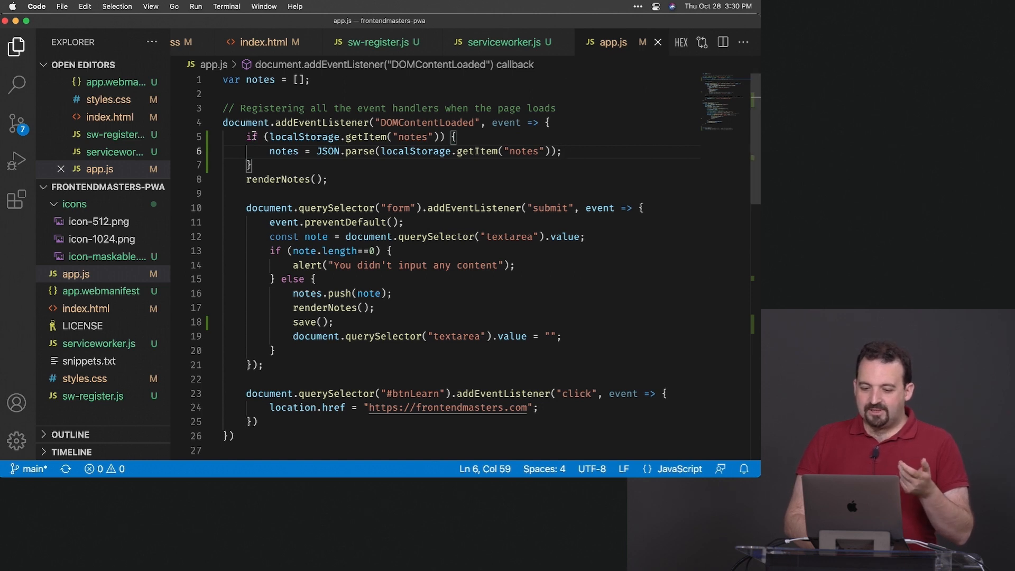
- Replace the --color-title-back value #55887c with red in styles.css
drag(247, 136, 252, 165)
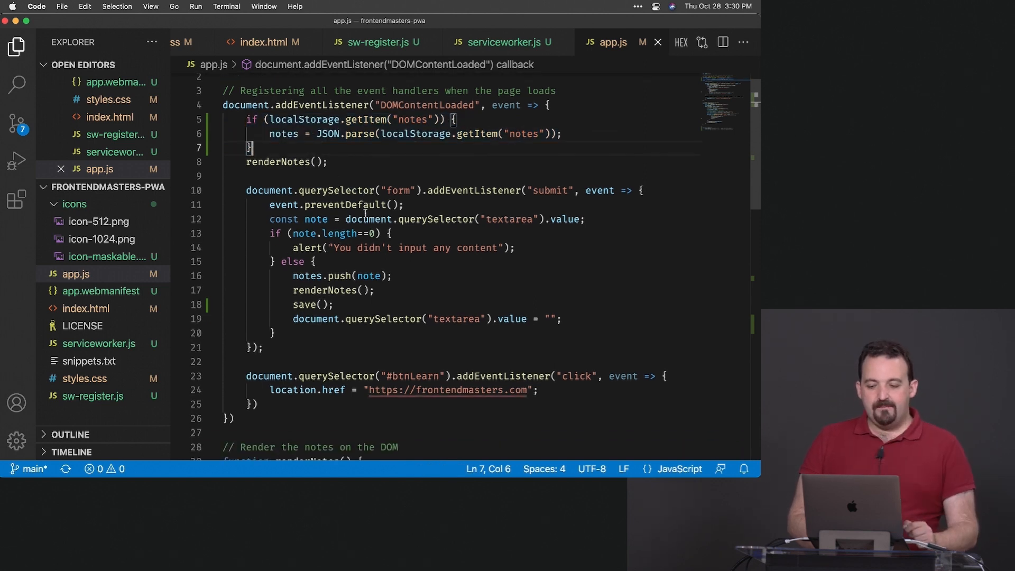
scroll(down, 3)
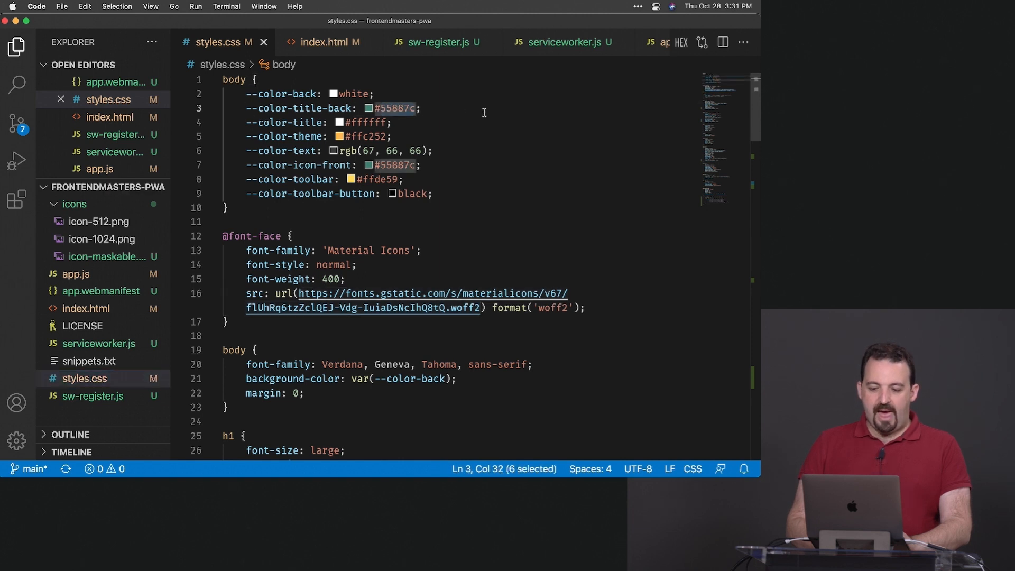
text(red)
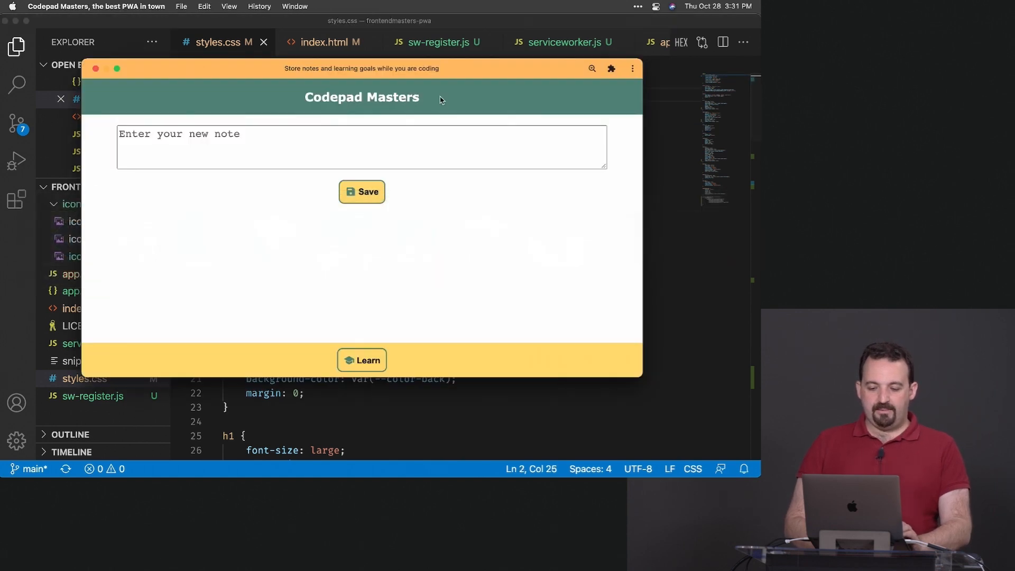
mouse_move(515, 128)
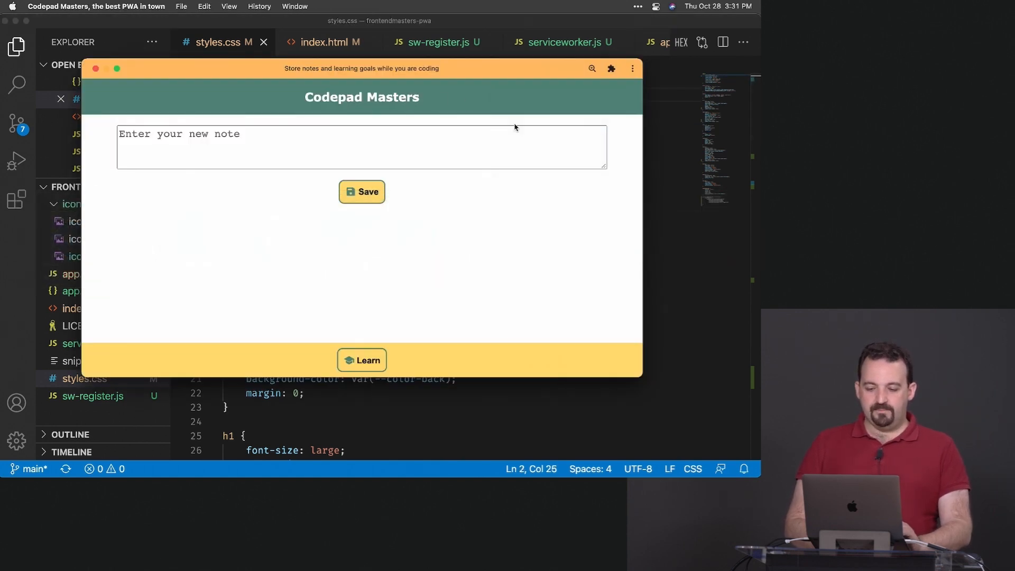
- Use the PWA's three-dot menu to open the installed app in a Chrome tab
right_click(514, 126)
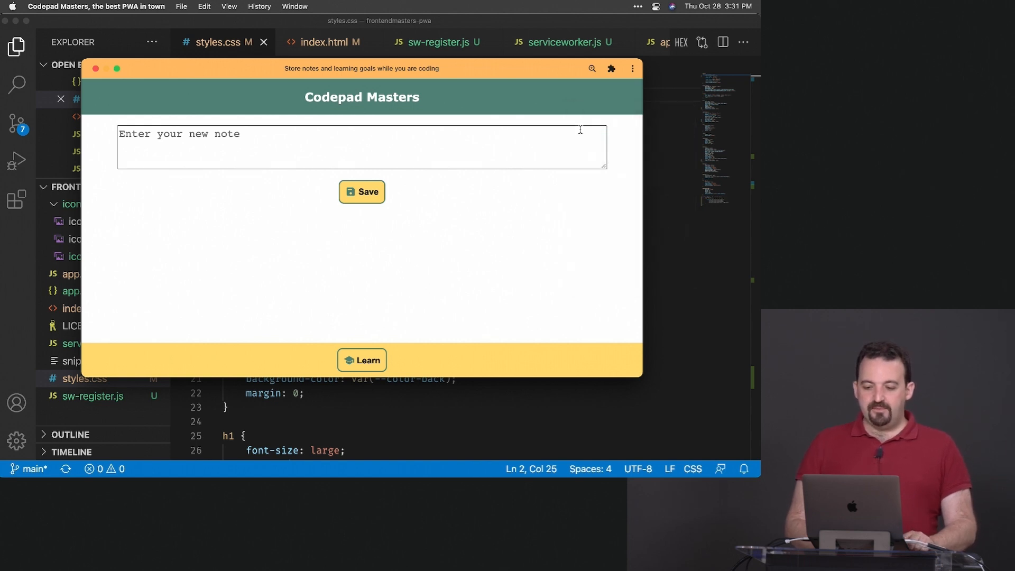
mouse_move(569, 99)
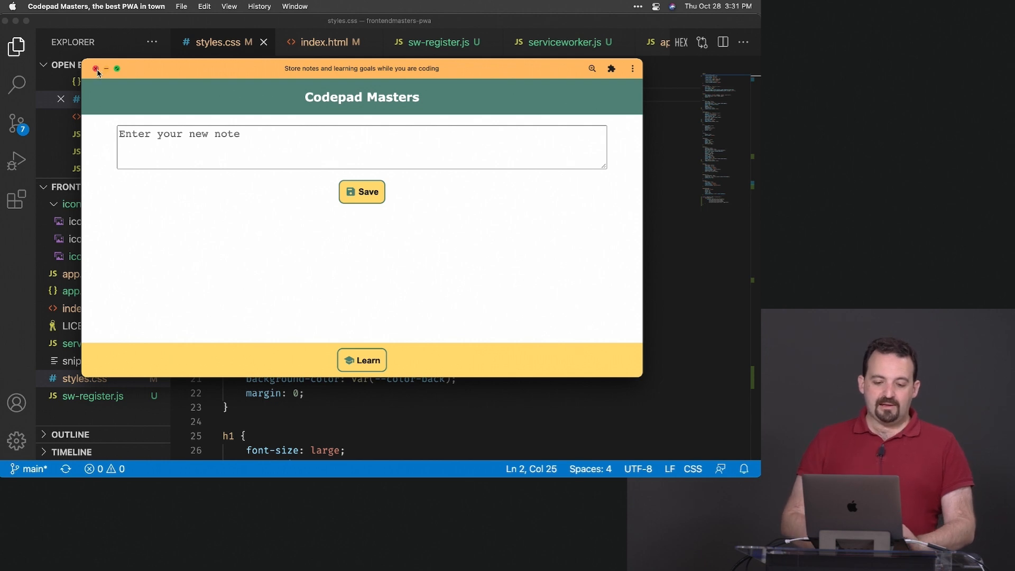
click(632, 69)
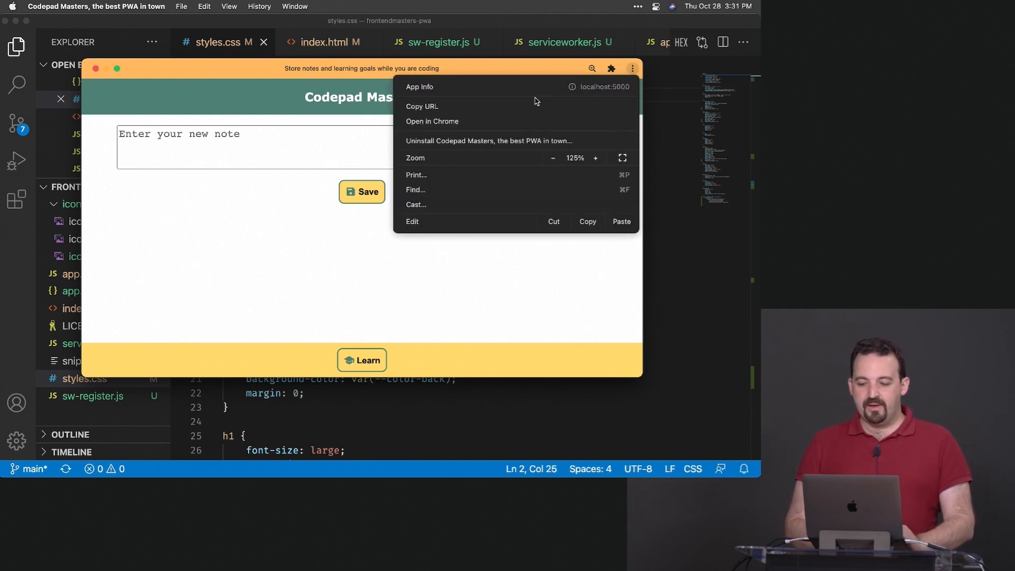
click(432, 120)
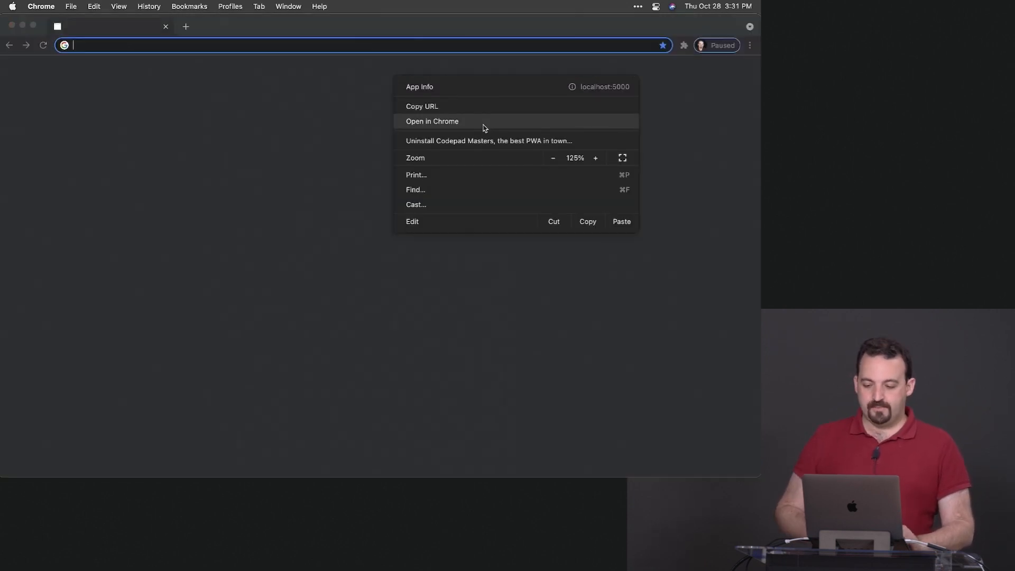
- Save a new note 'erer' below dfdf and reload to confirm both notes persist under the red header
click(431, 121)
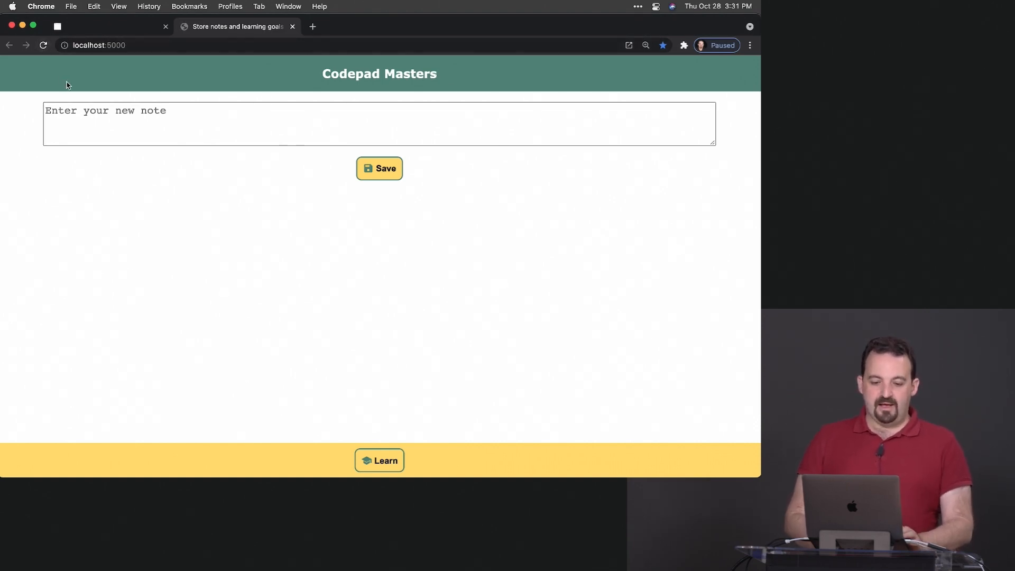
click(44, 45)
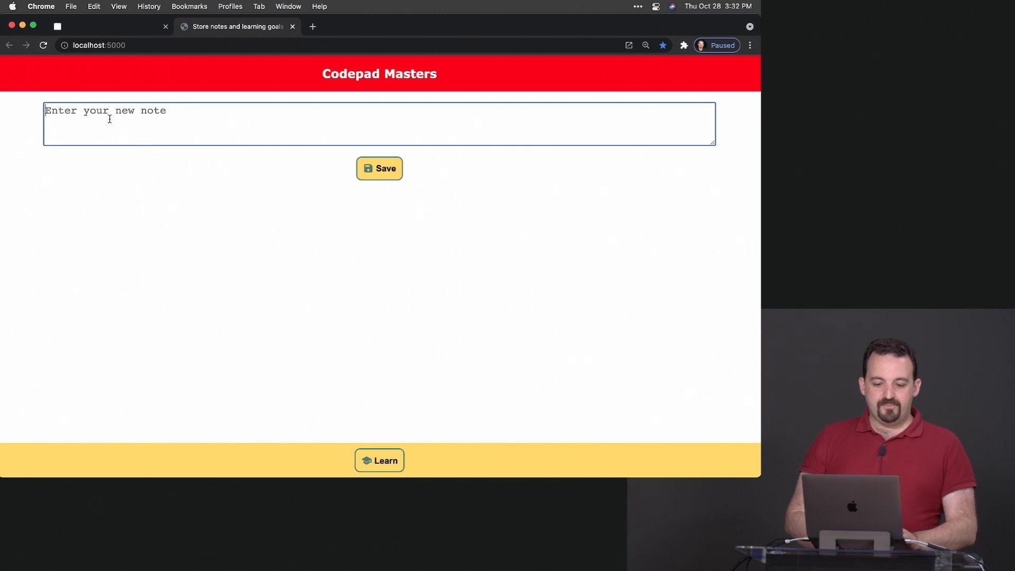
text(er)
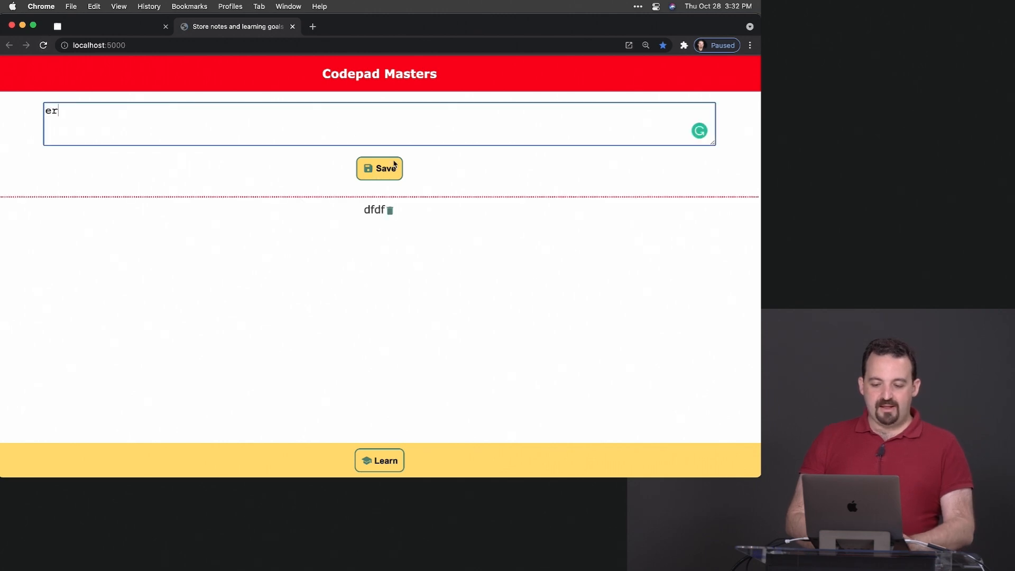
click(379, 168)
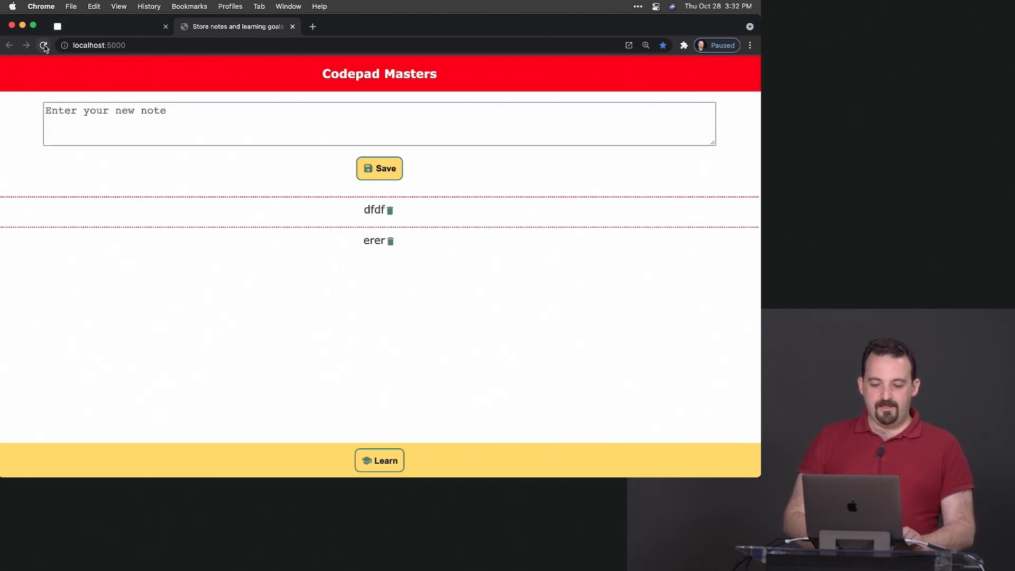
click(43, 45)
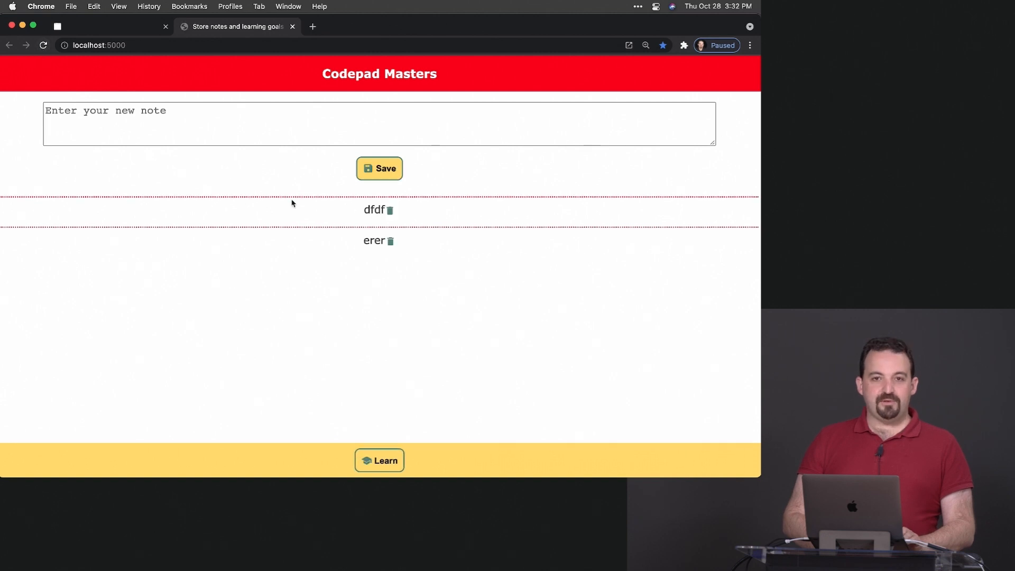
click(378, 124)
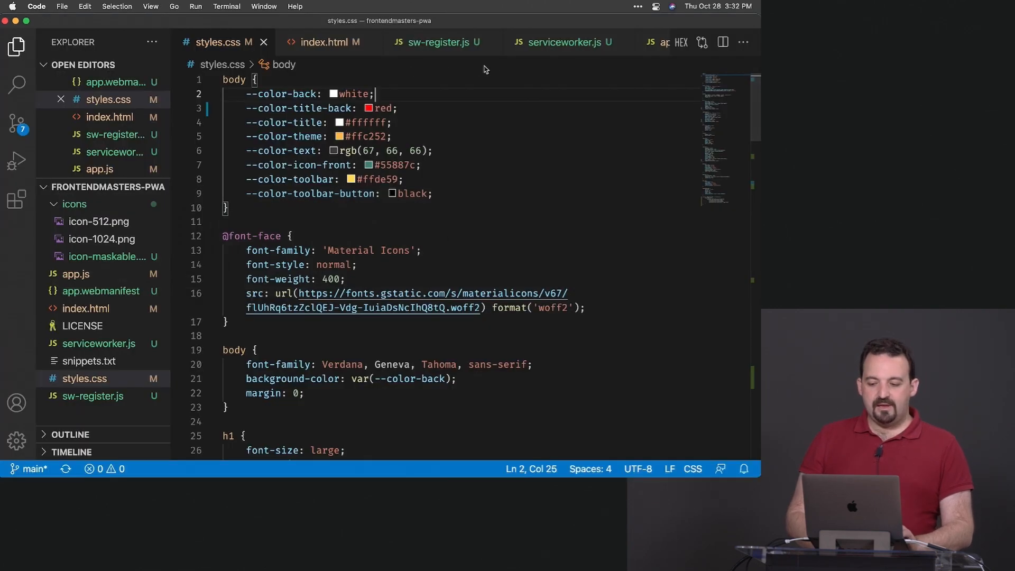
- Add a // v1 version comment at the top of serviceworker.js above the assets list
click(561, 42)
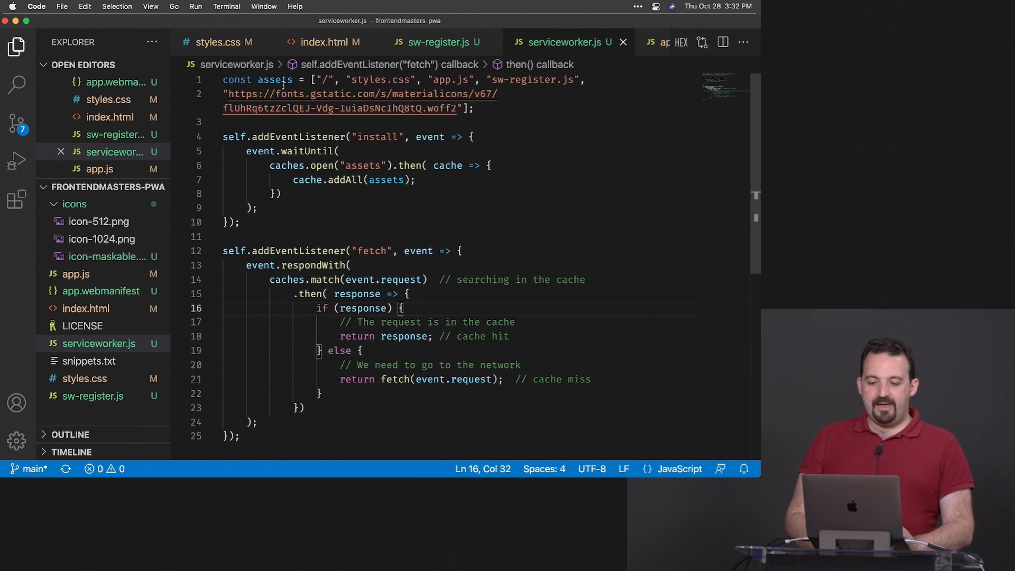
click(472, 108)
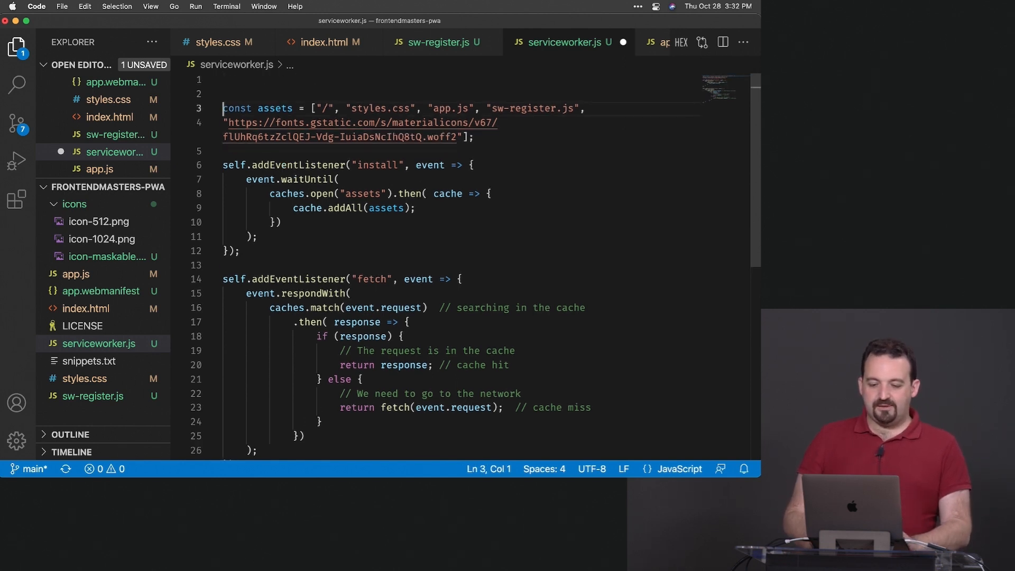
text(// v1)
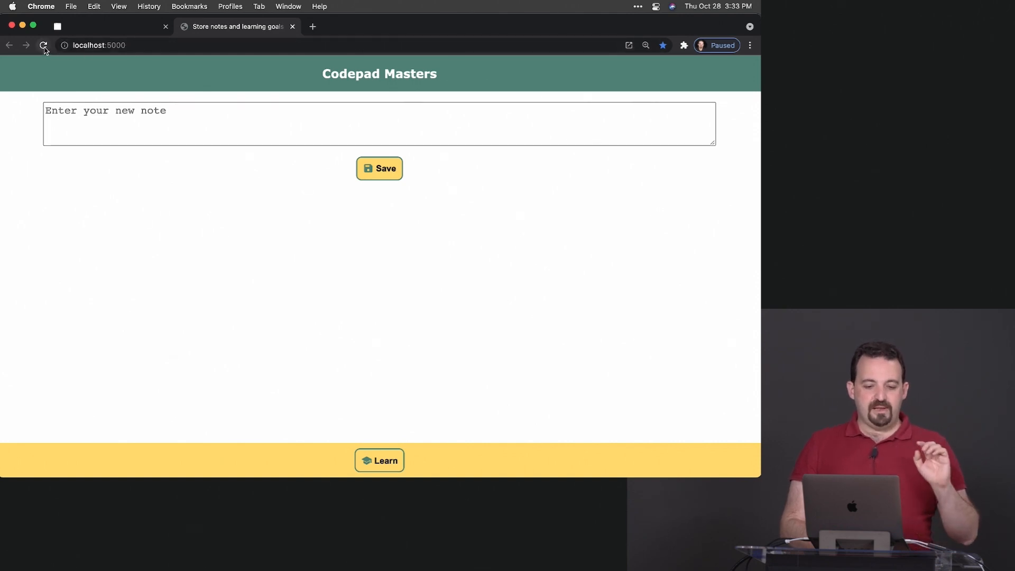
- Reload the localhost:5000 page, showing the green title bar with no notes
click(44, 45)
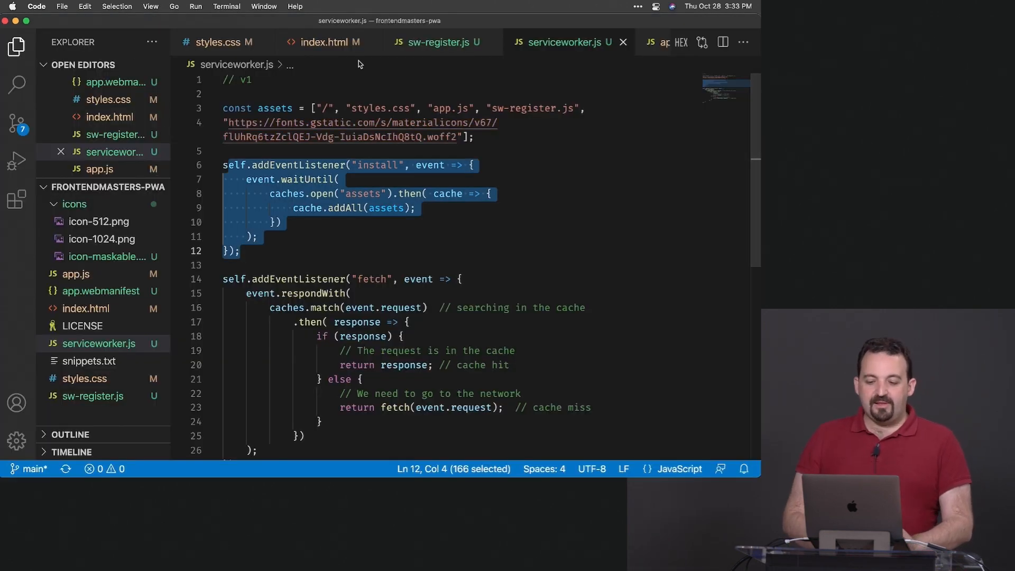
- Bump the serviceworker.js version comment from // v1 to // v2
click(220, 43)
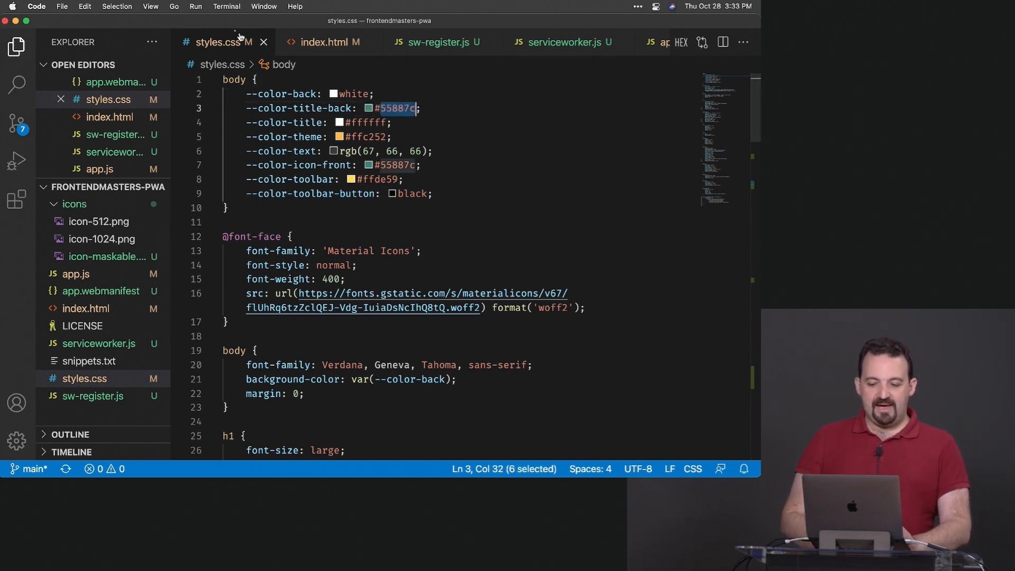
click(563, 42)
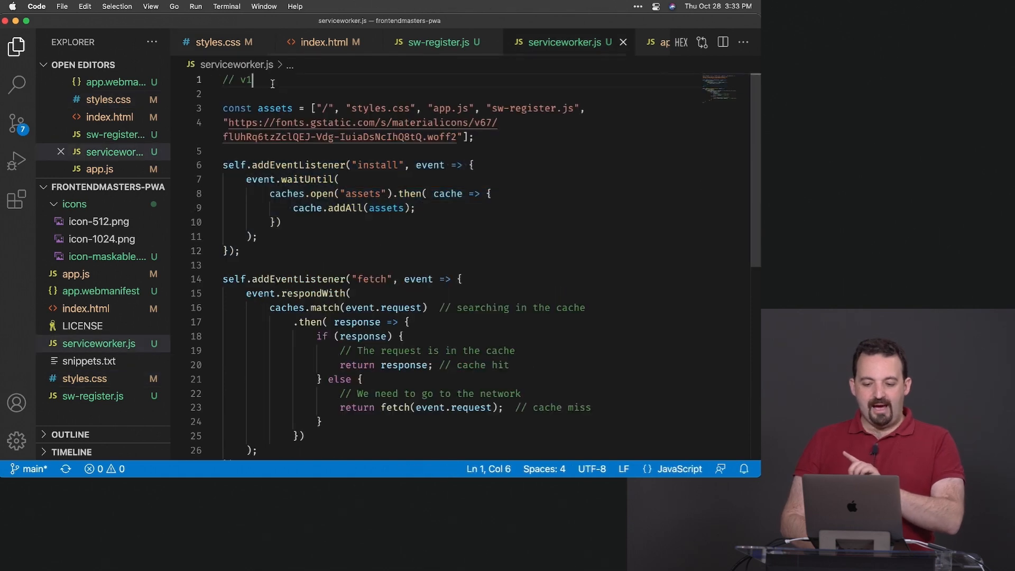
text(2)
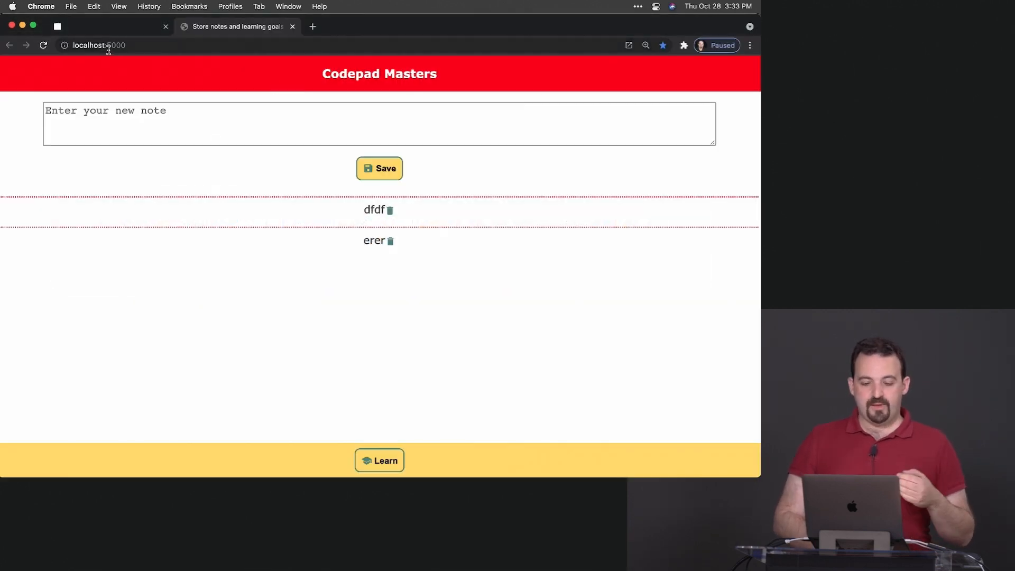
mouse_move(57, 64)
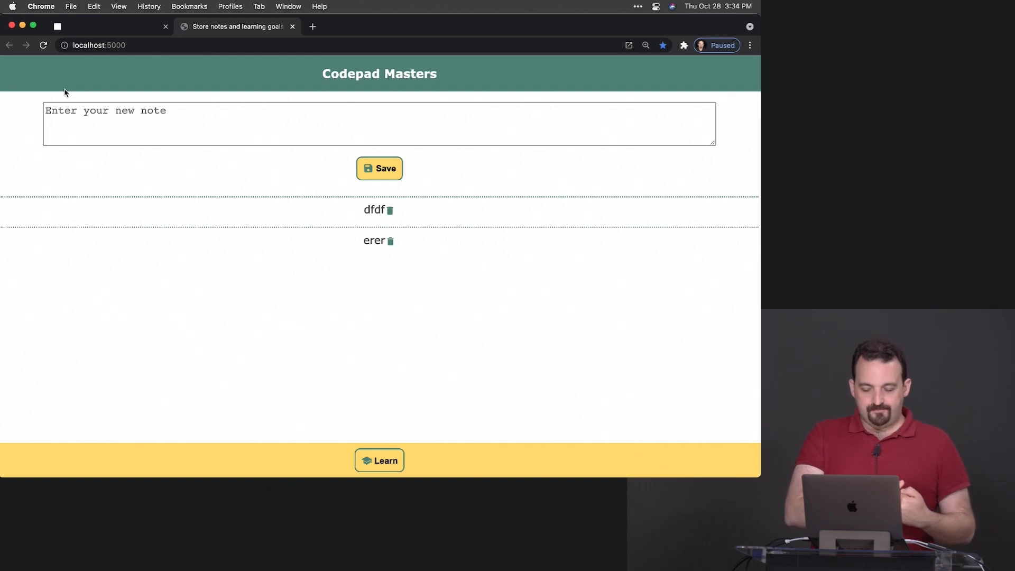
mouse_move(387, 216)
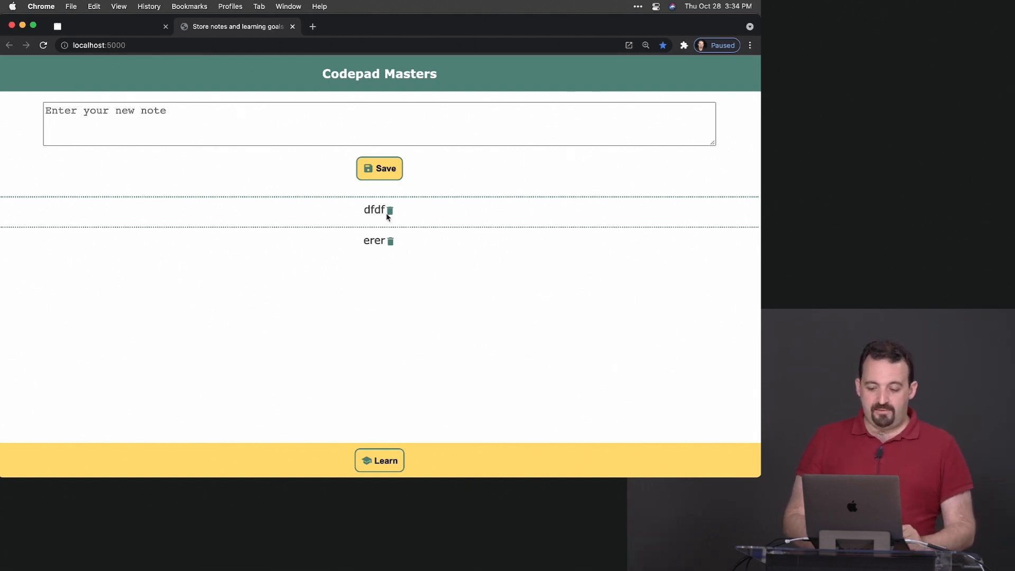
- Delete the dfdf and erer notes with their trash icons, leaving the list empty
click(390, 209)
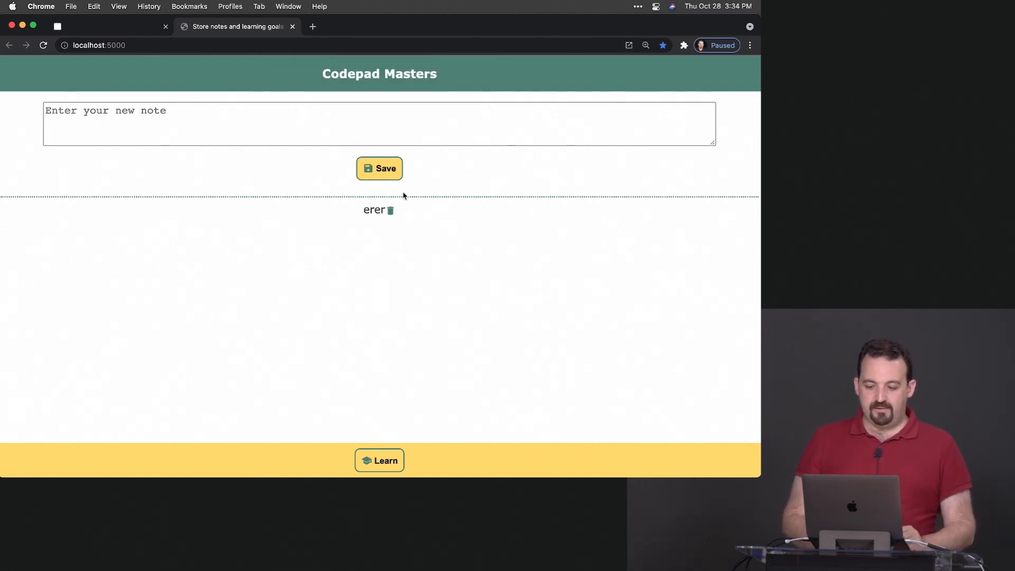
click(390, 209)
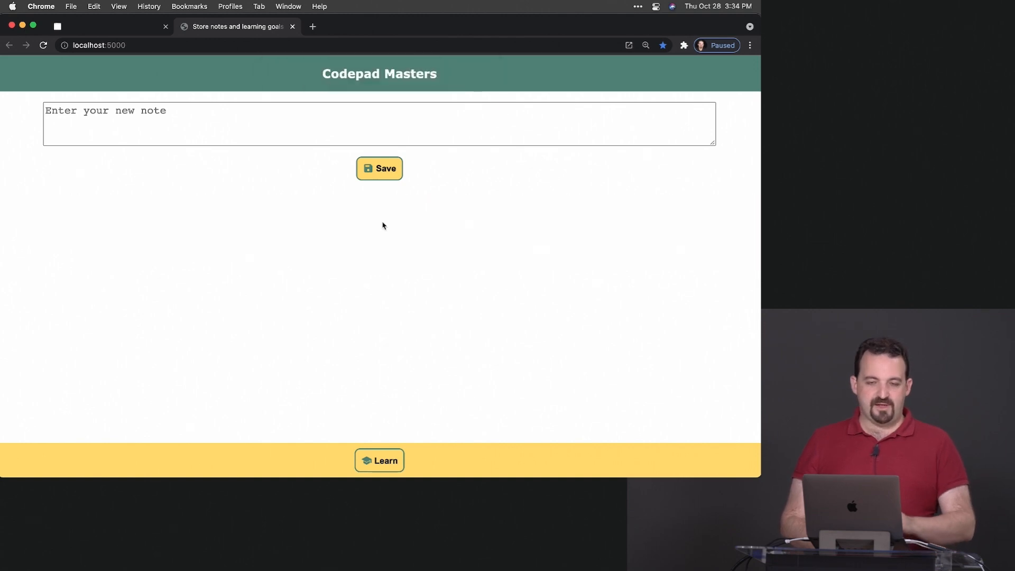